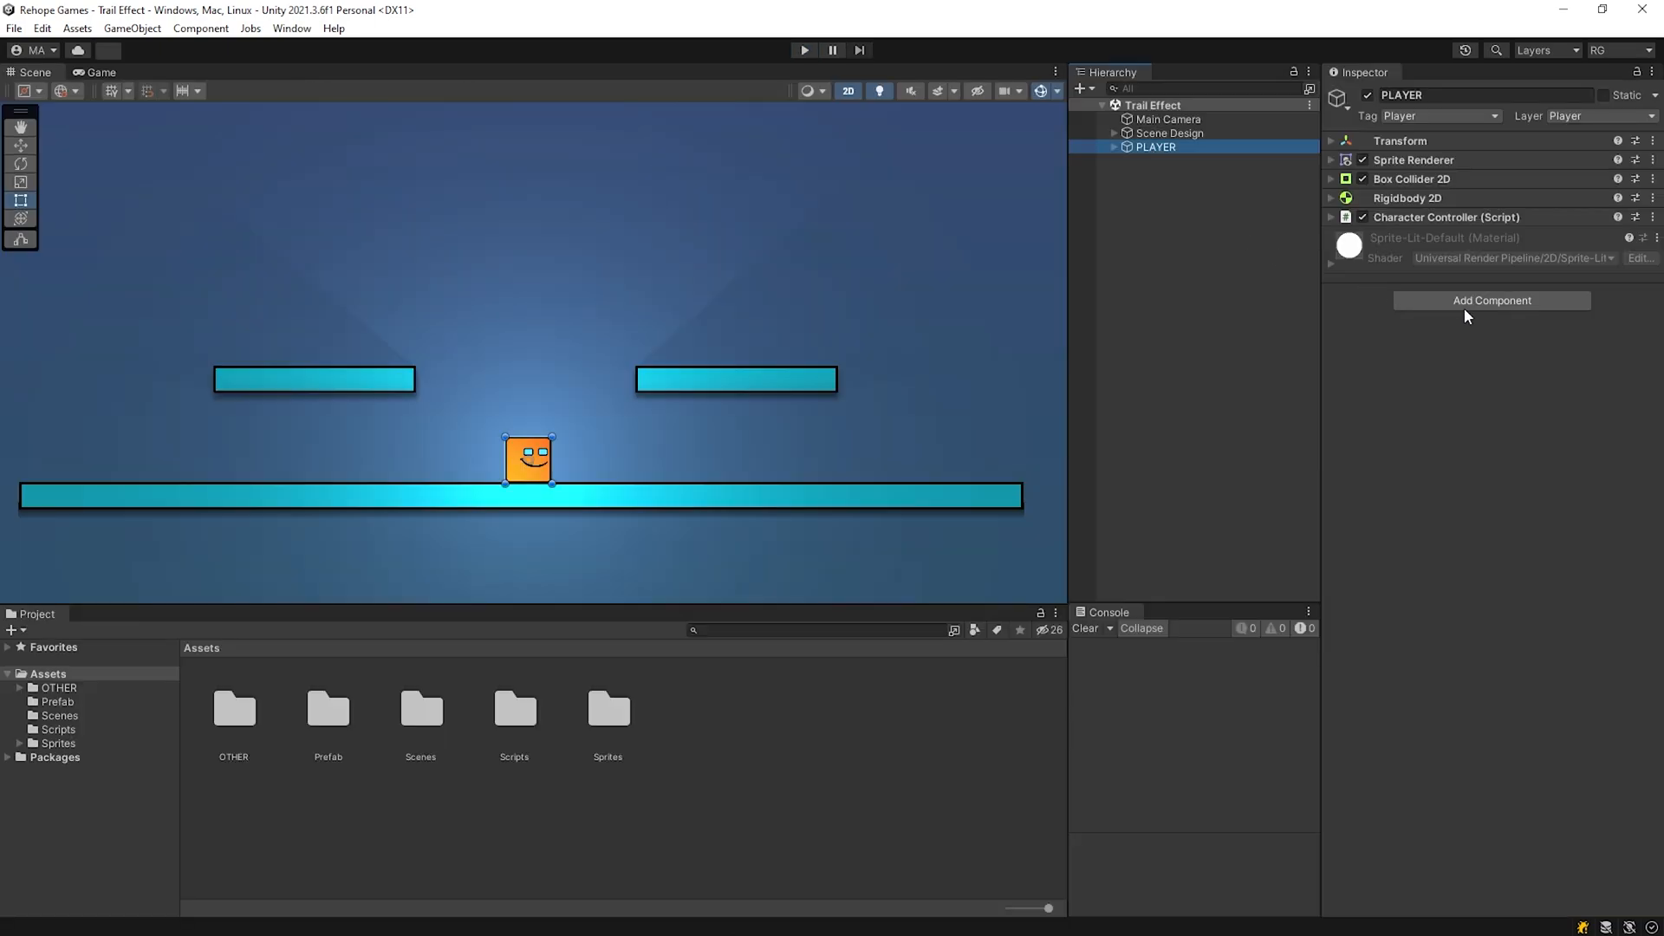
Add a Trail Renderer component to the PLAYER object via the 'trail' search.
text(trail)
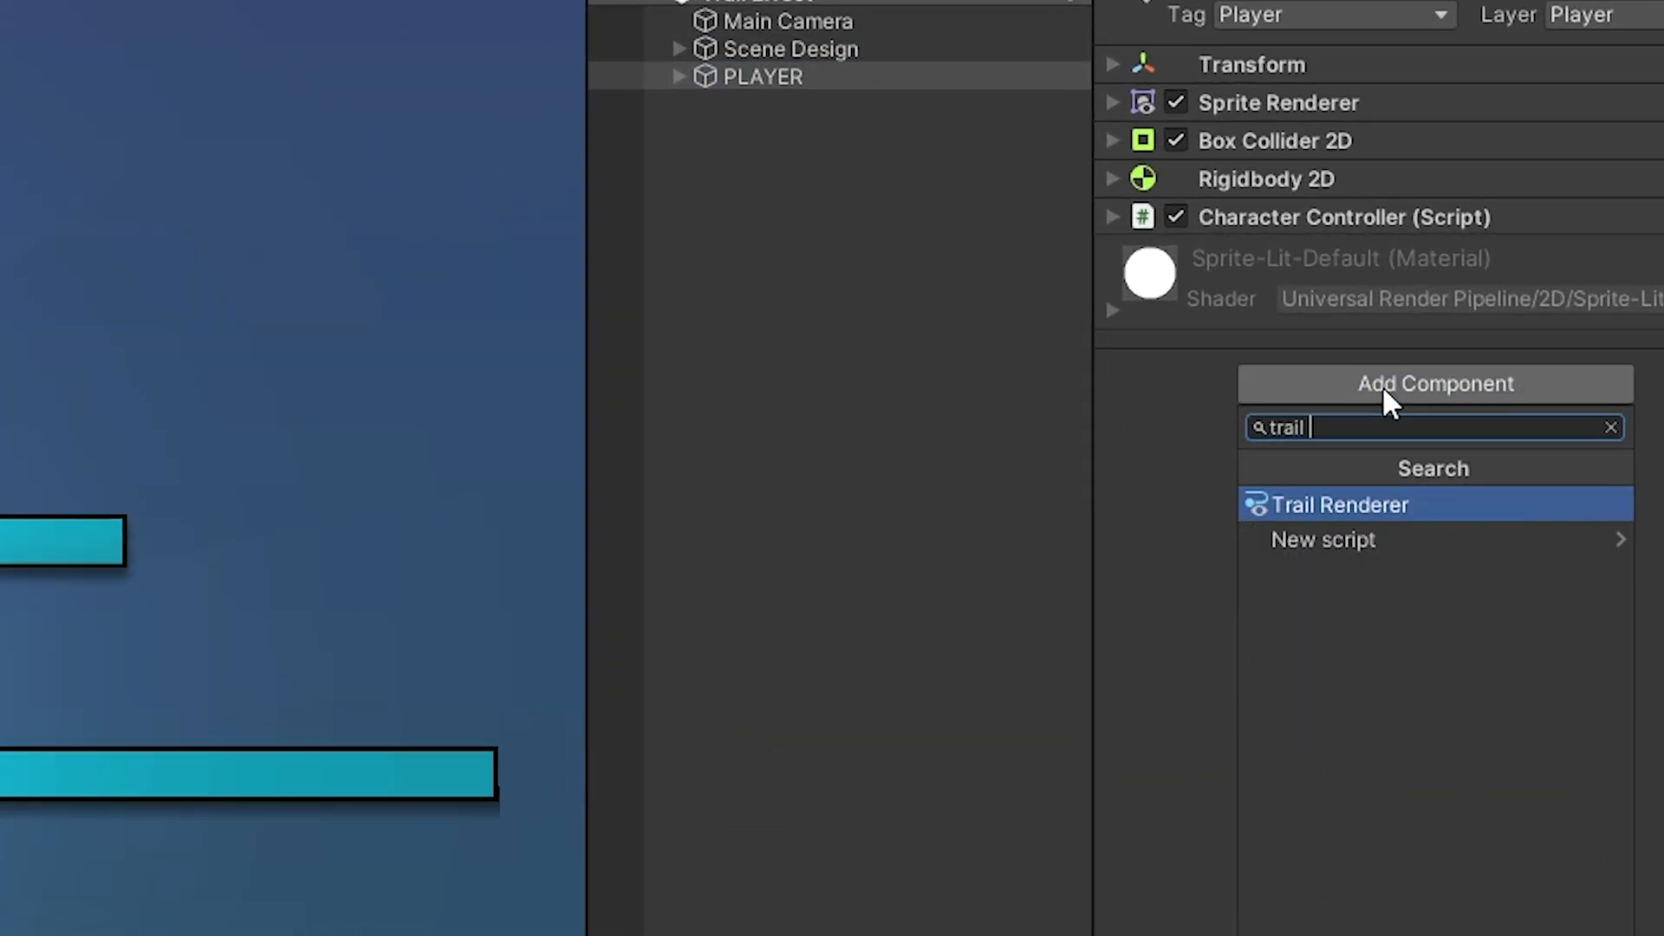
click(1338, 505)
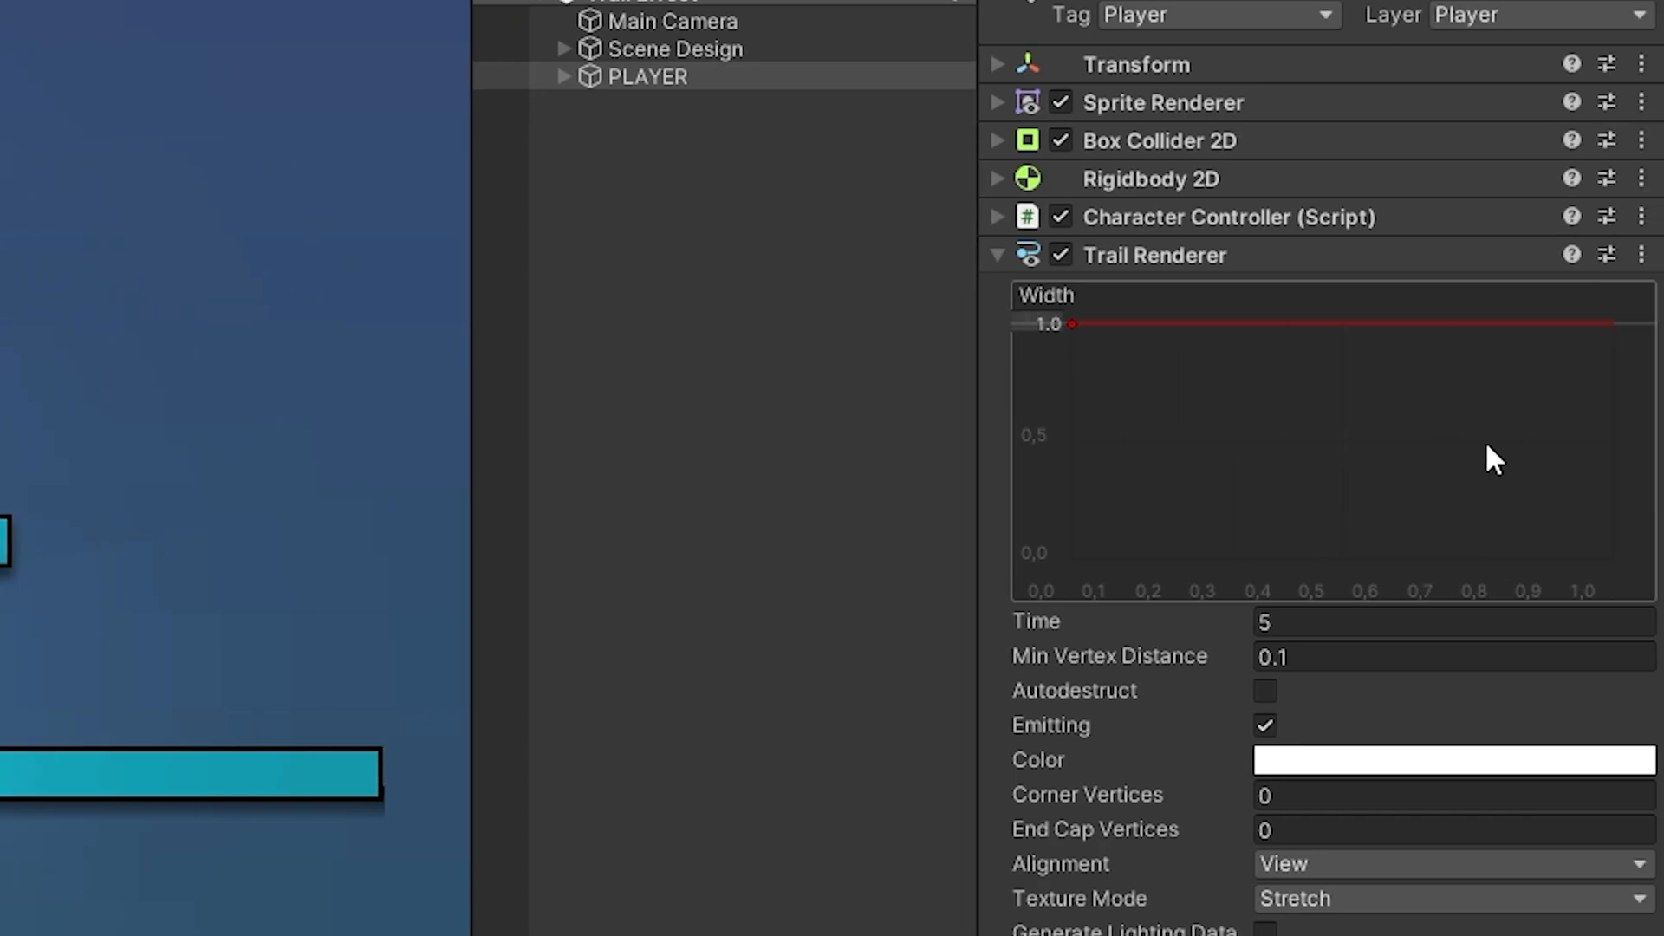
Shape the width curve to start at 1.7 with a mid-curve bulge, trail time 0.3.
click(1642, 253)
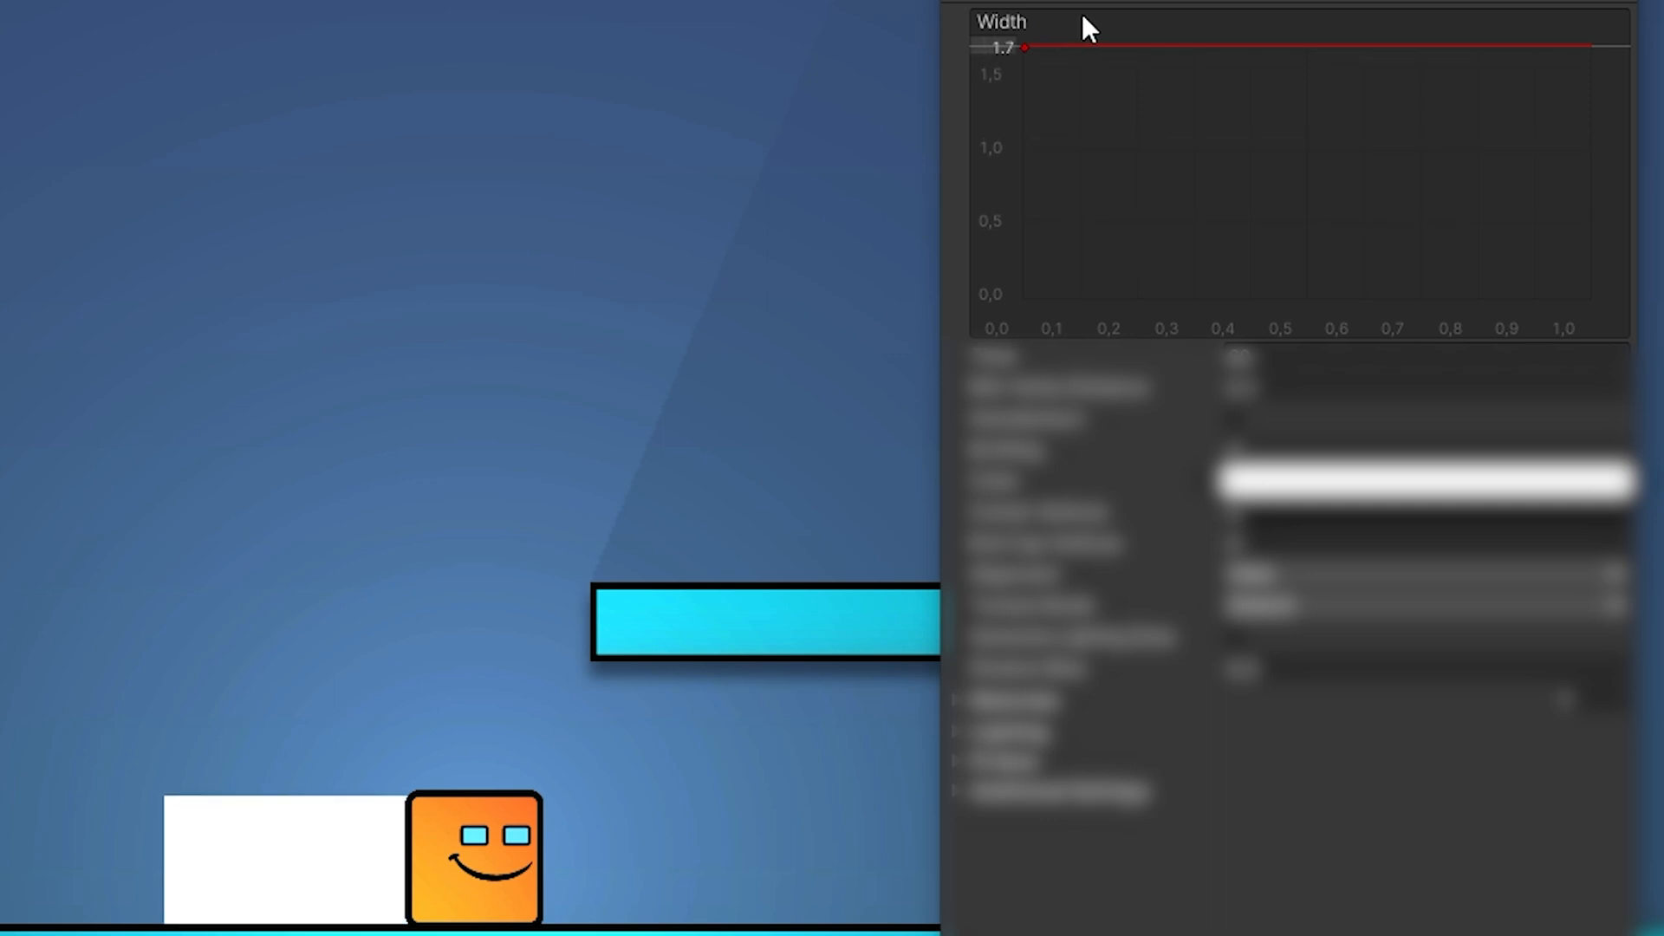
drag(1565, 48, 1565, 276)
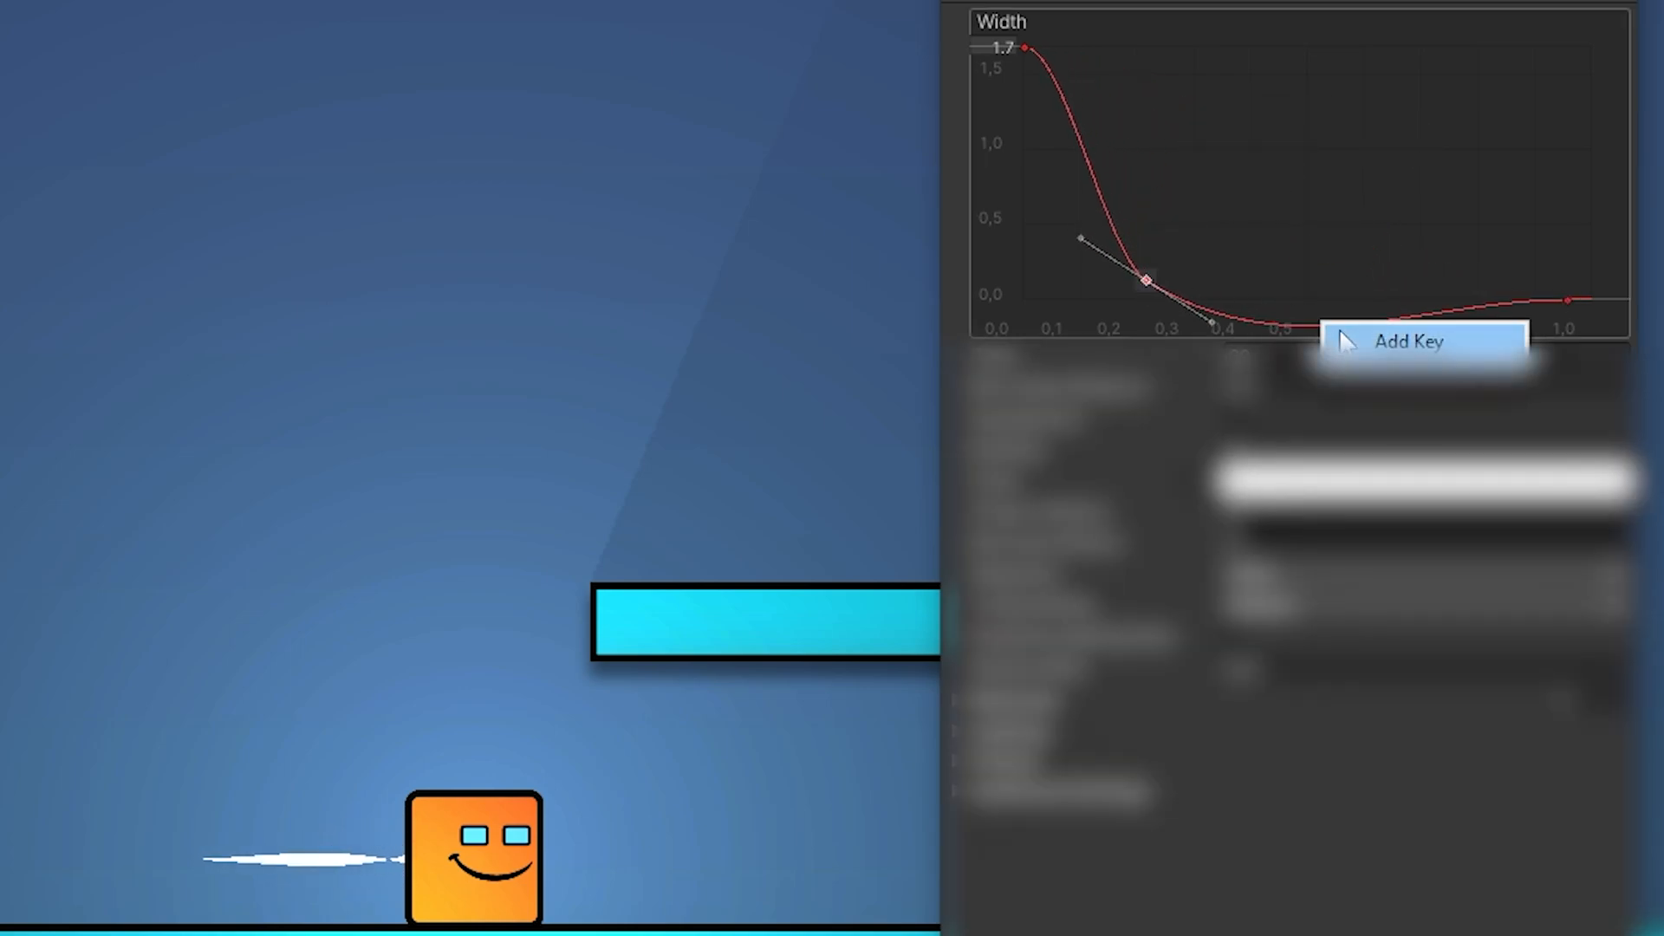
drag(1146, 279, 1326, 85)
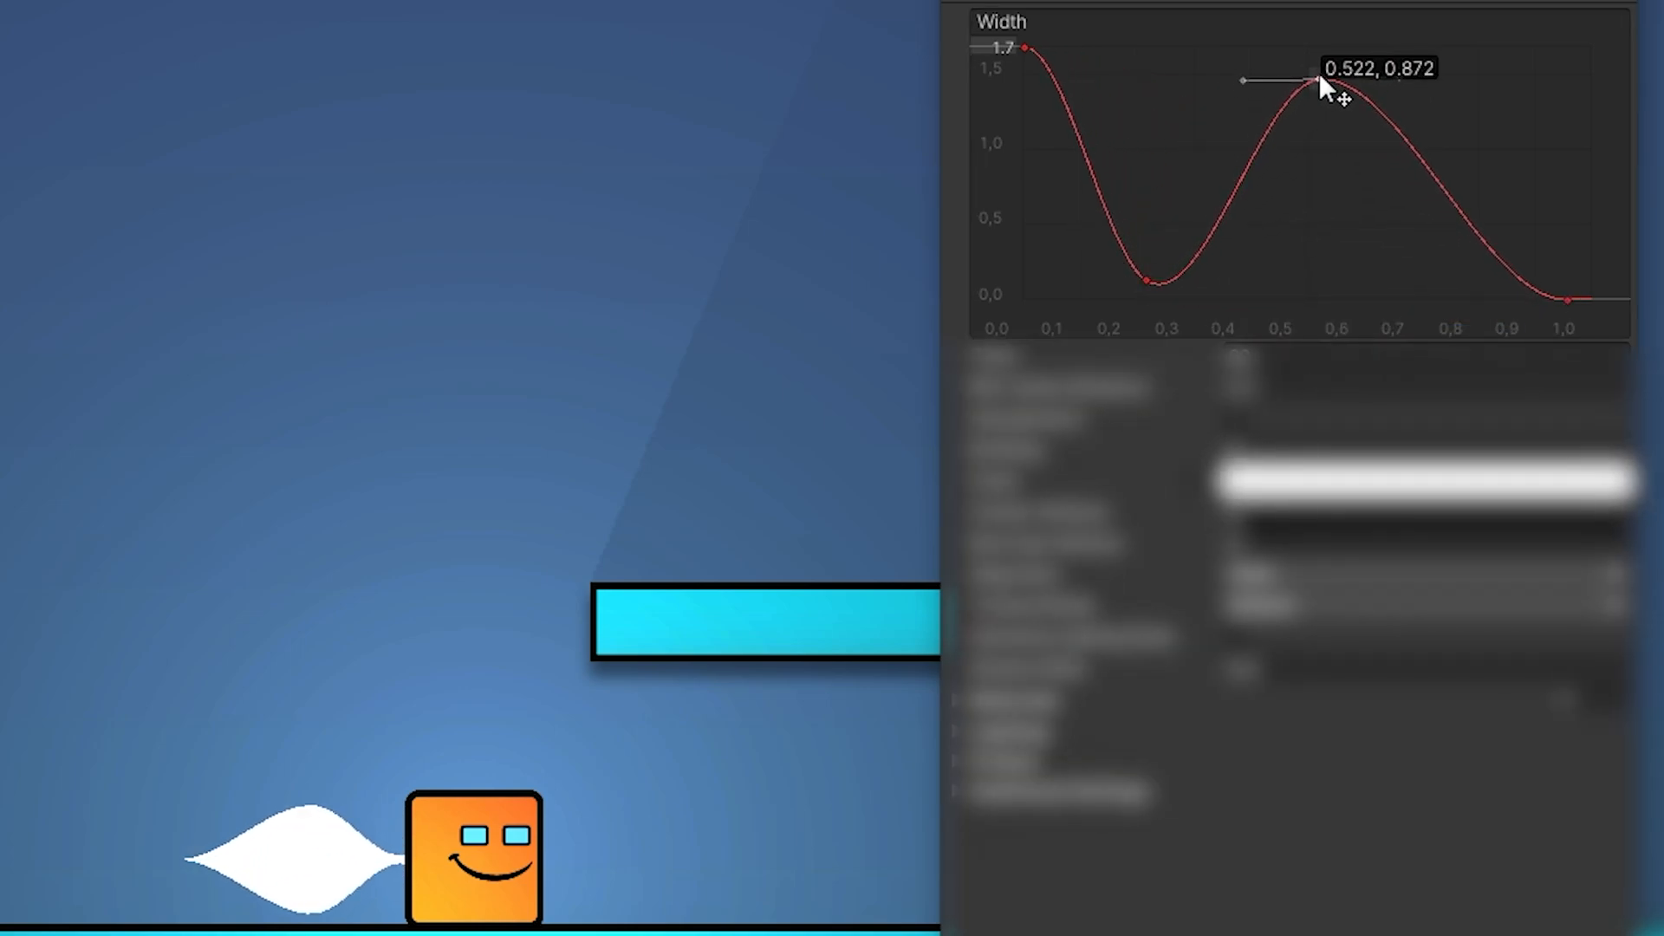
drag(1331, 83, 1349, 168)
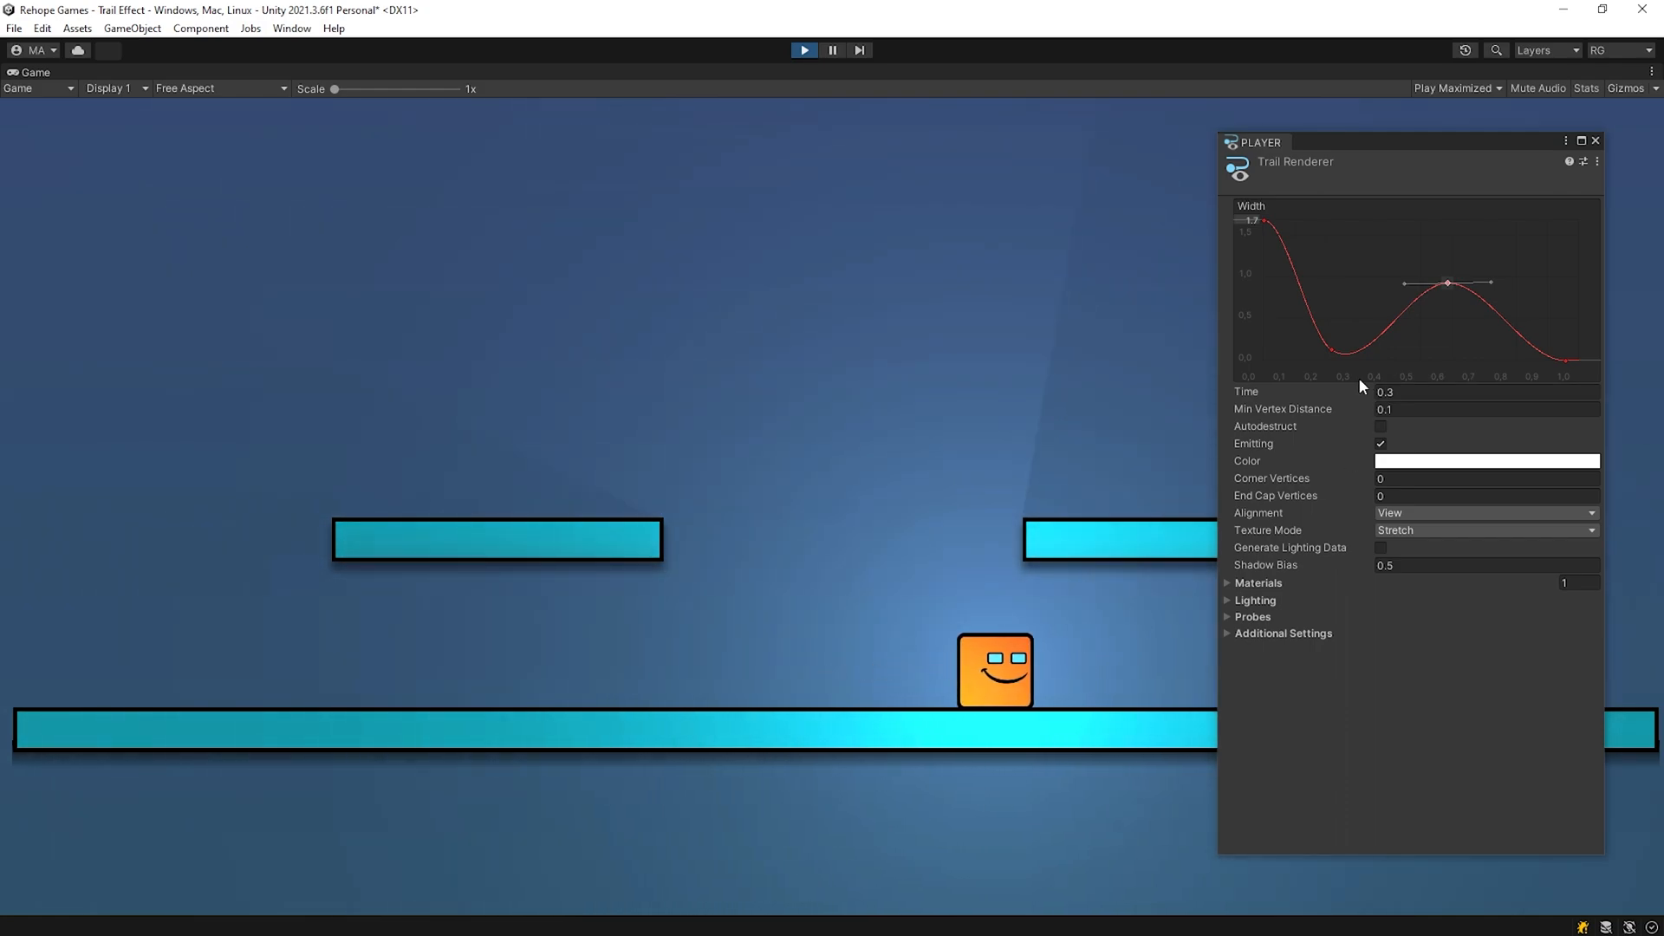
Smooth the width curve into a steady taper from 1.7 down to zero.
drag(1446, 282, 1570, 364)
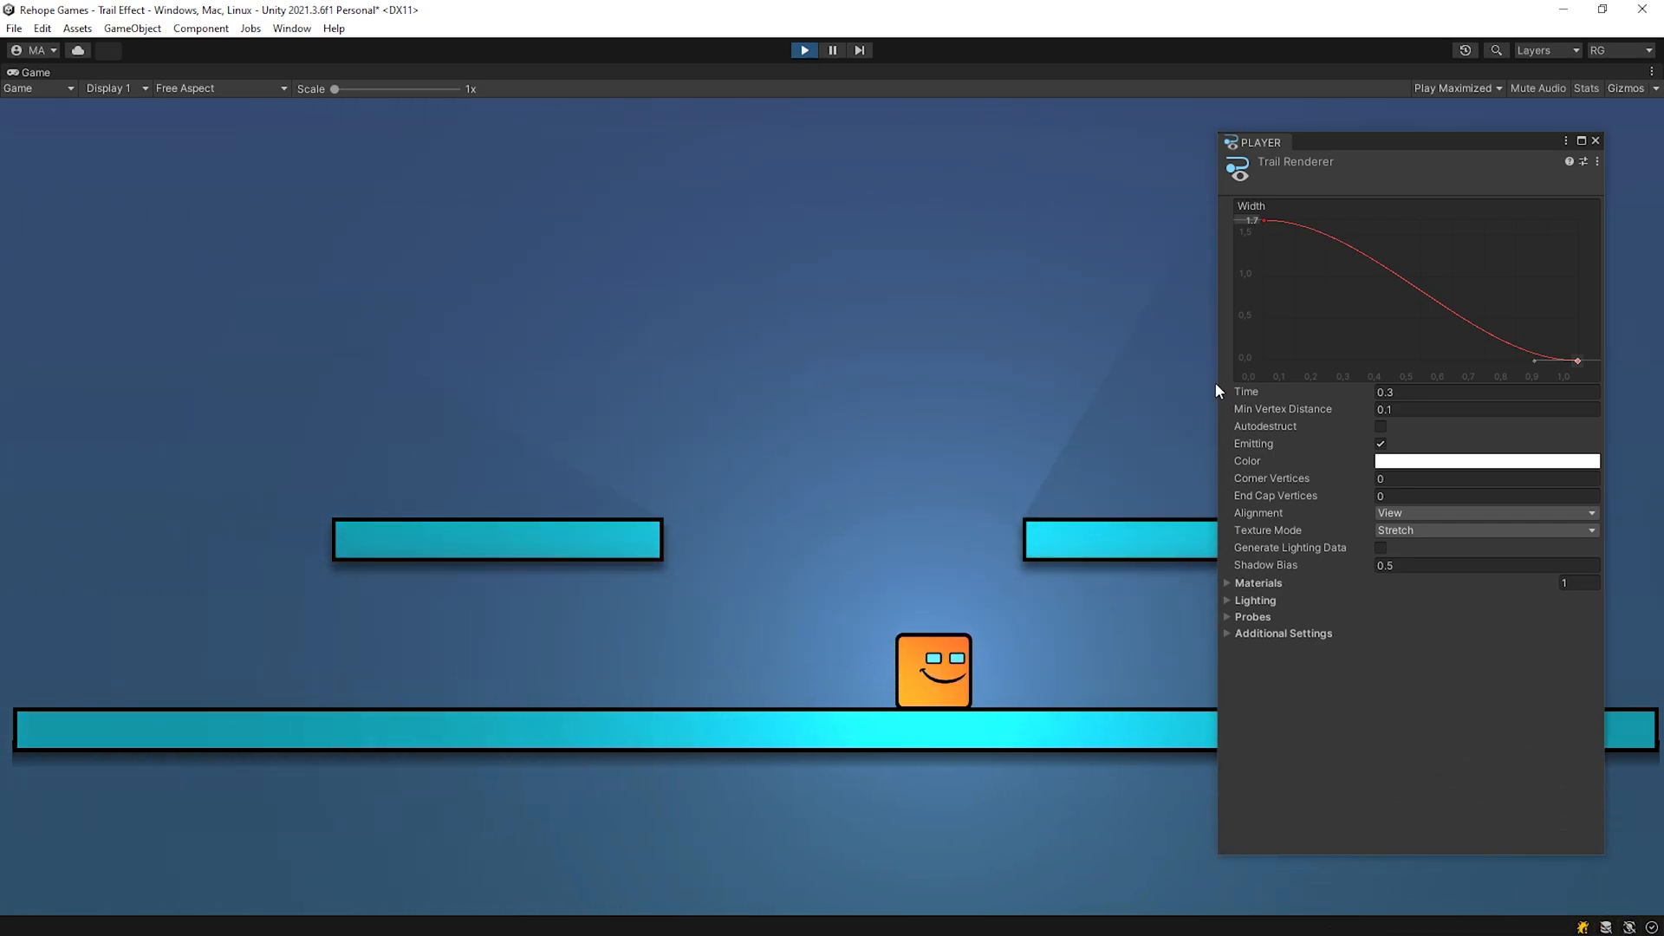
click(1487, 461)
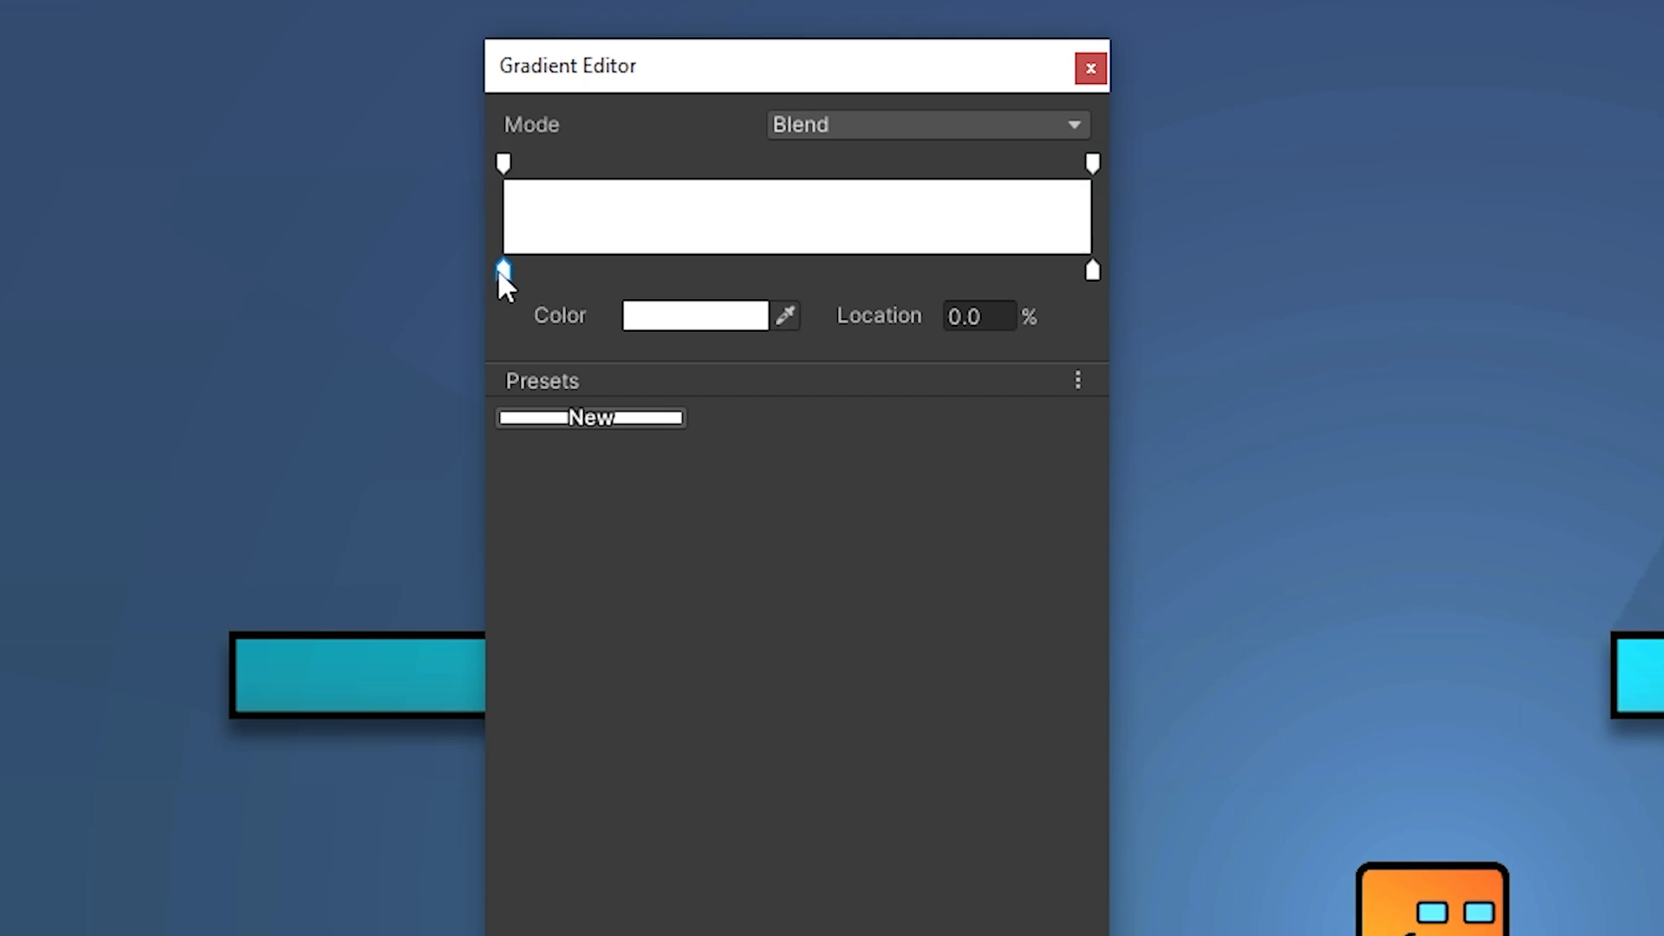
Set the gradient to orange at the start, light orange at the end, green key near the middle.
click(694, 315)
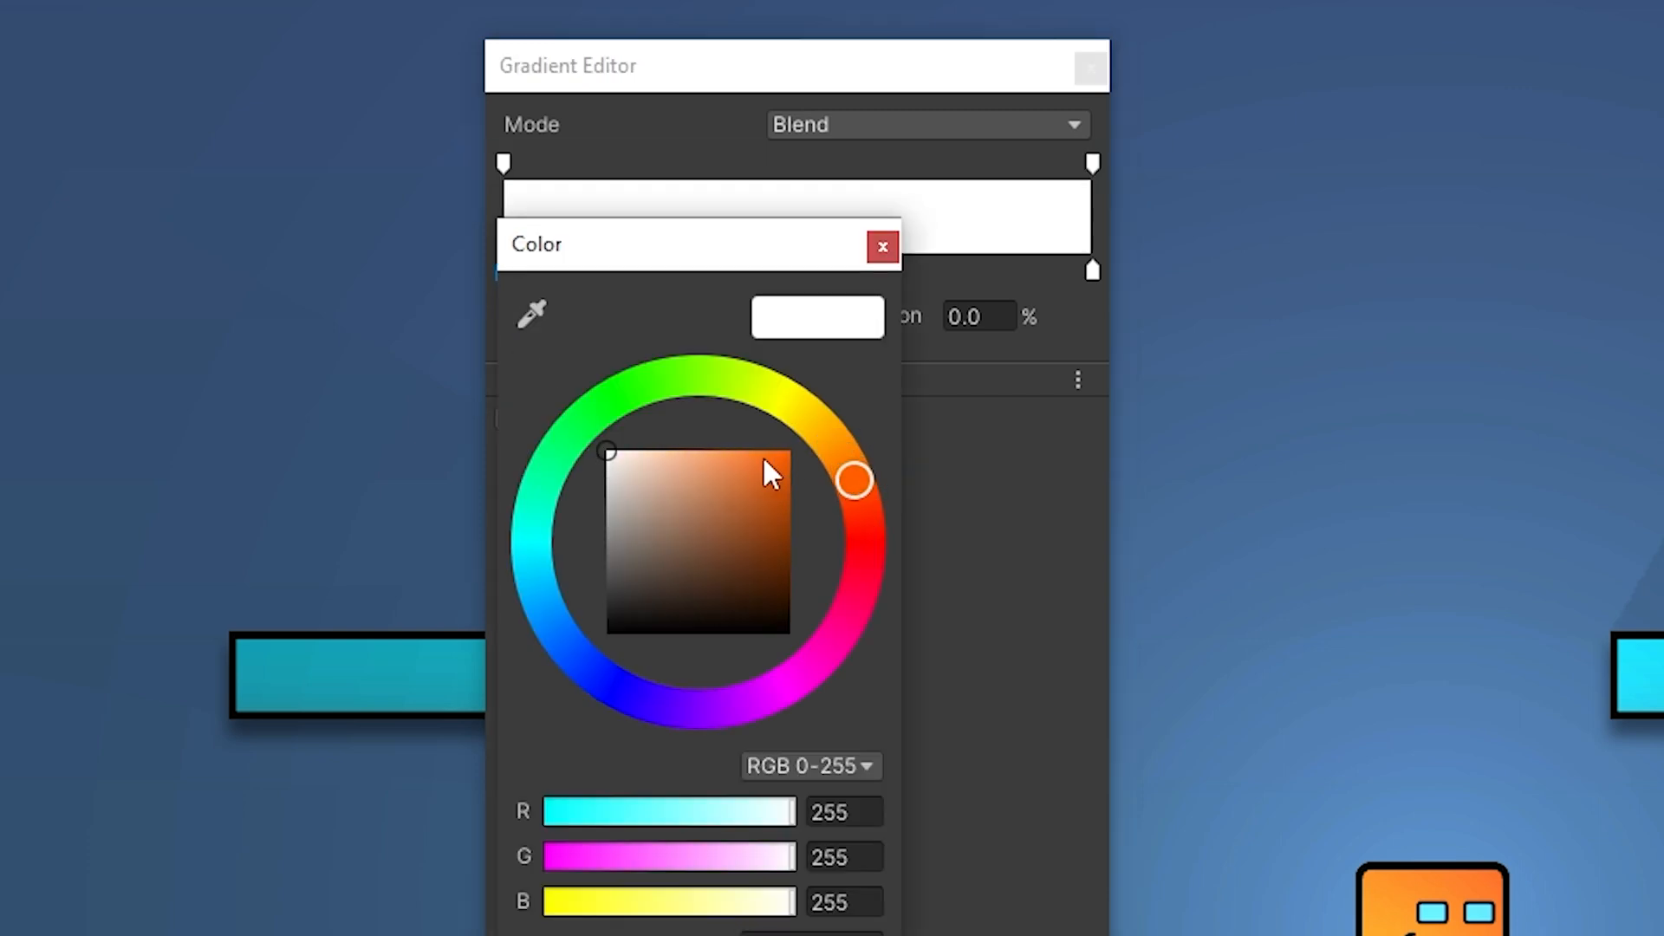
click(881, 246)
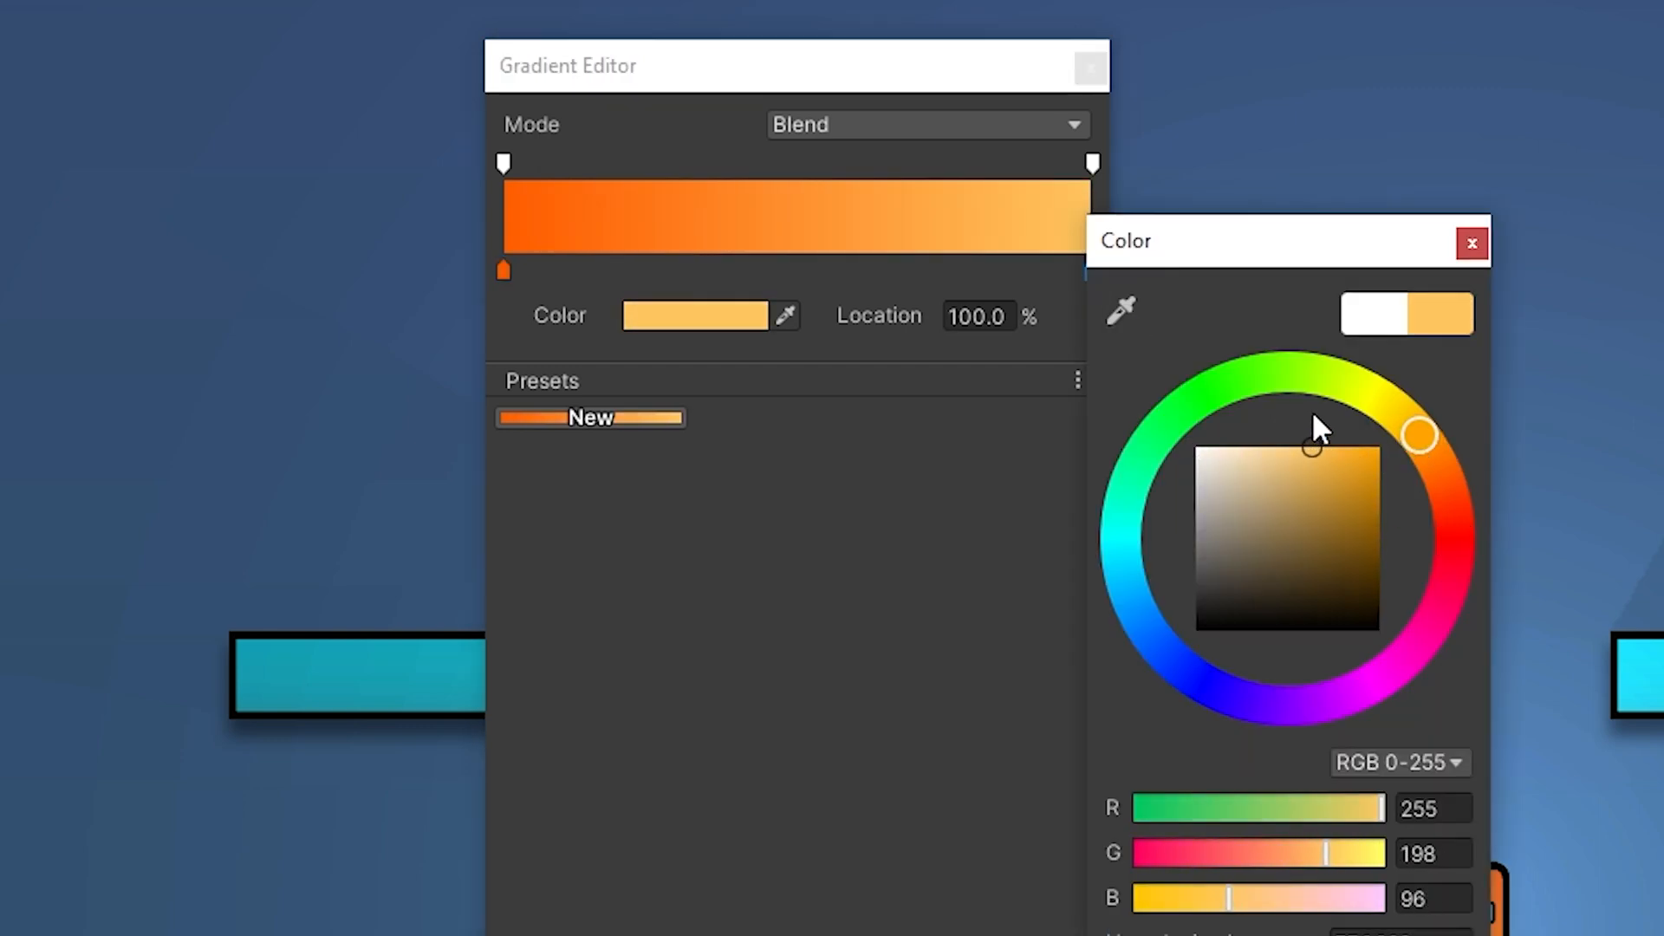
click(1470, 239)
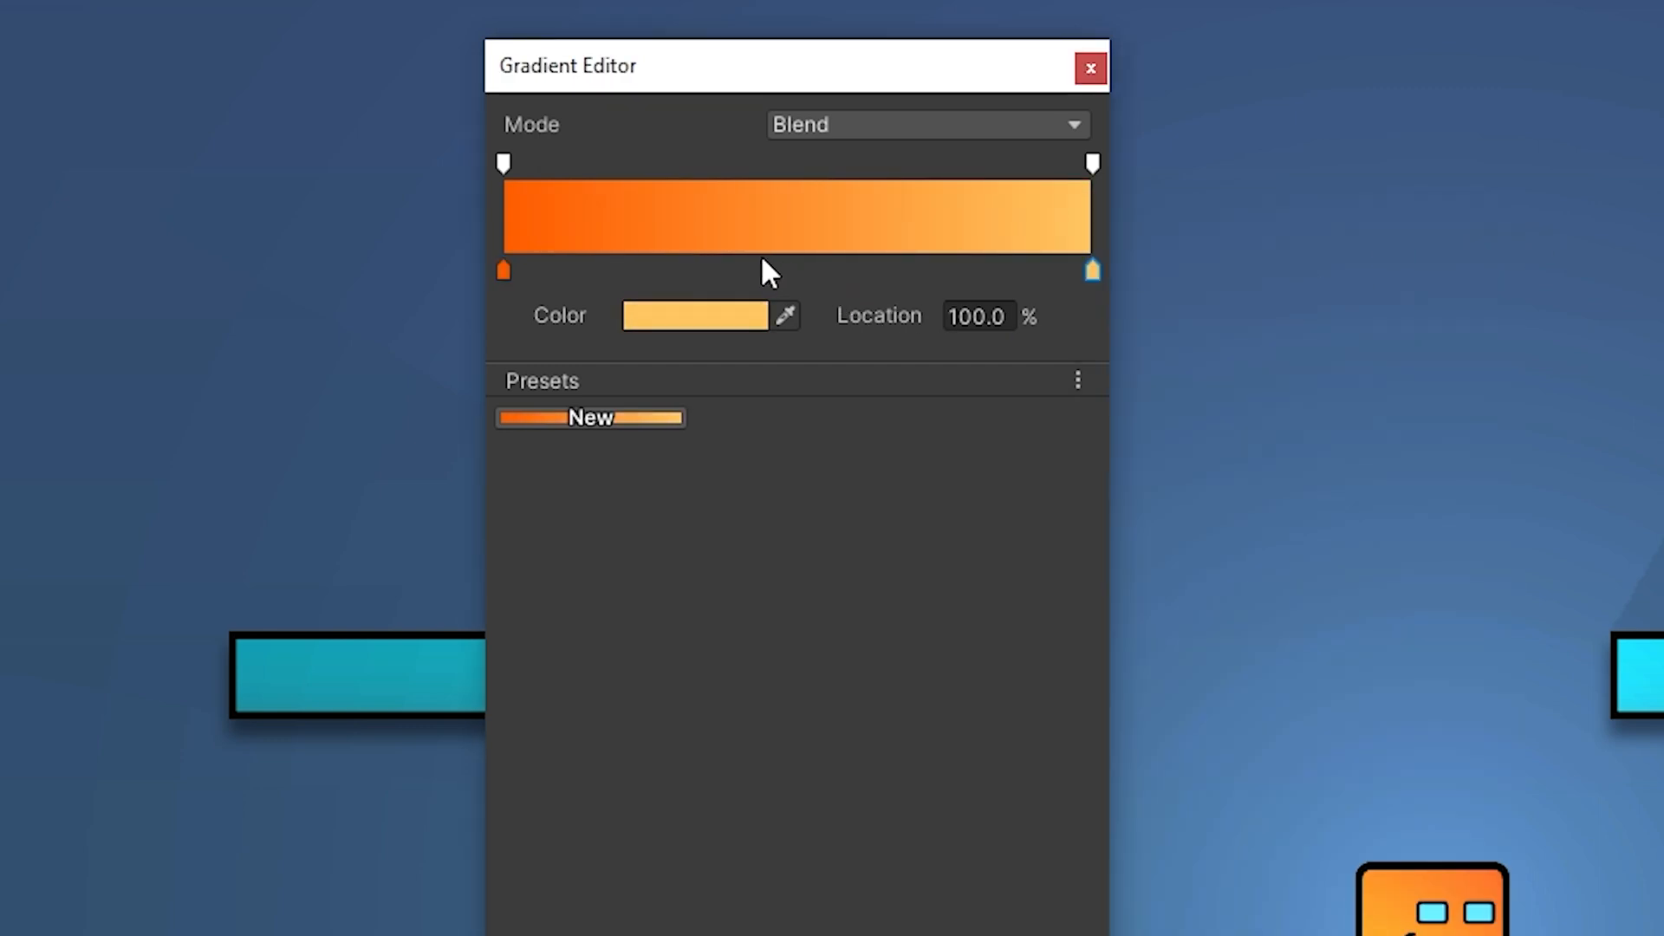
click(695, 315)
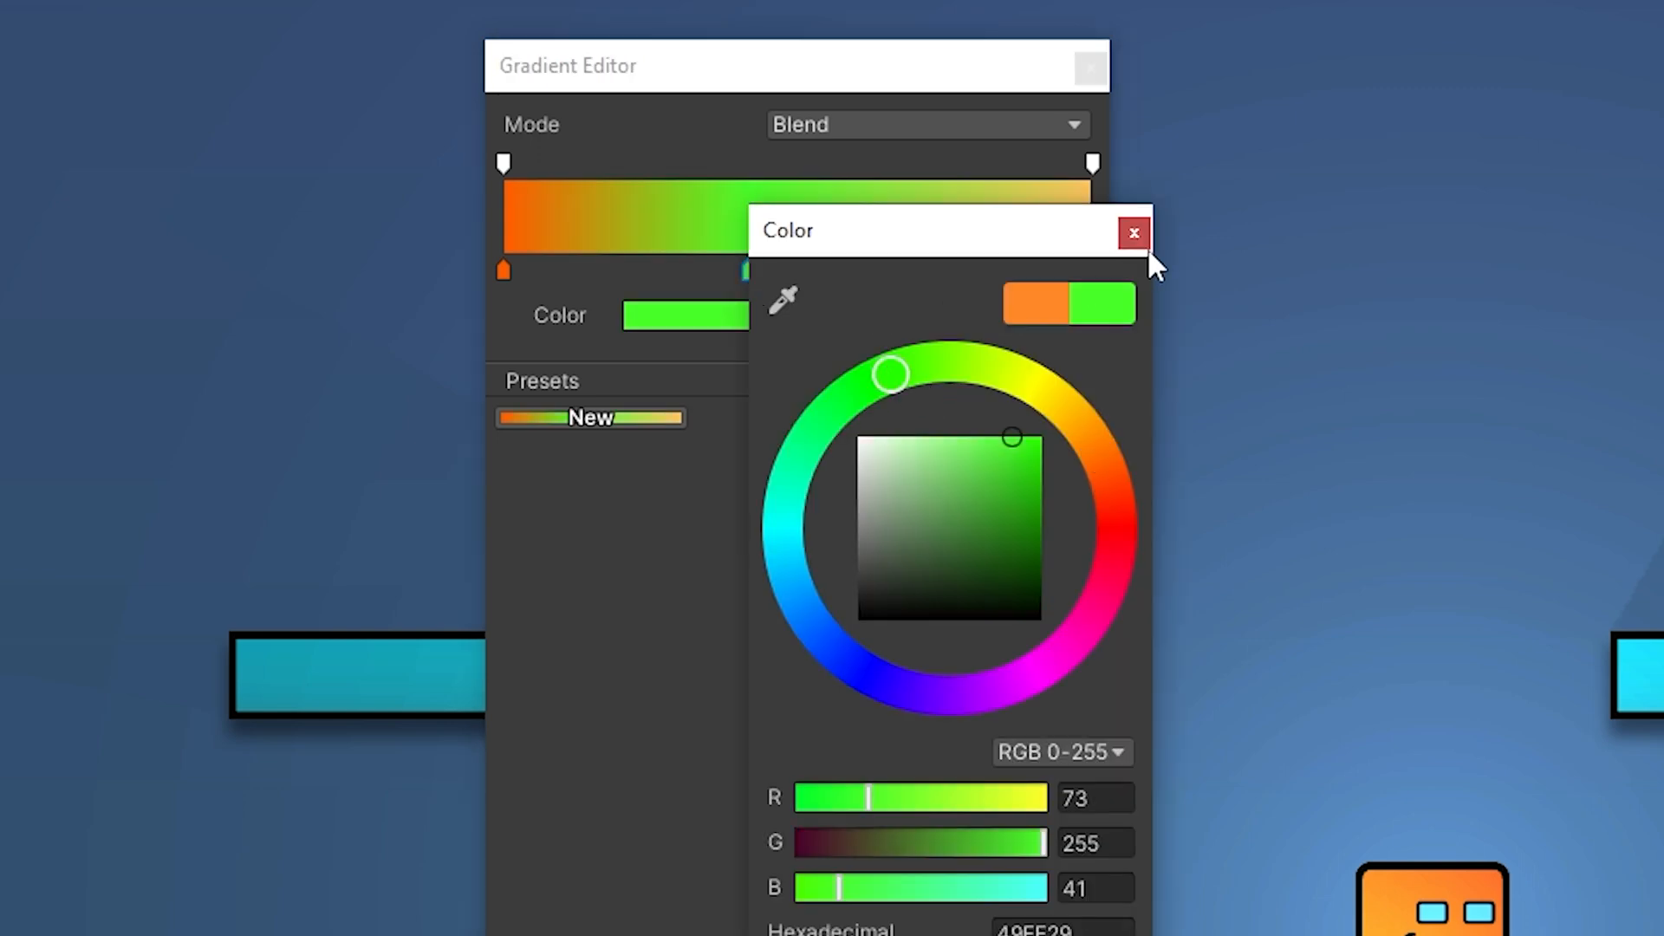
click(1133, 232)
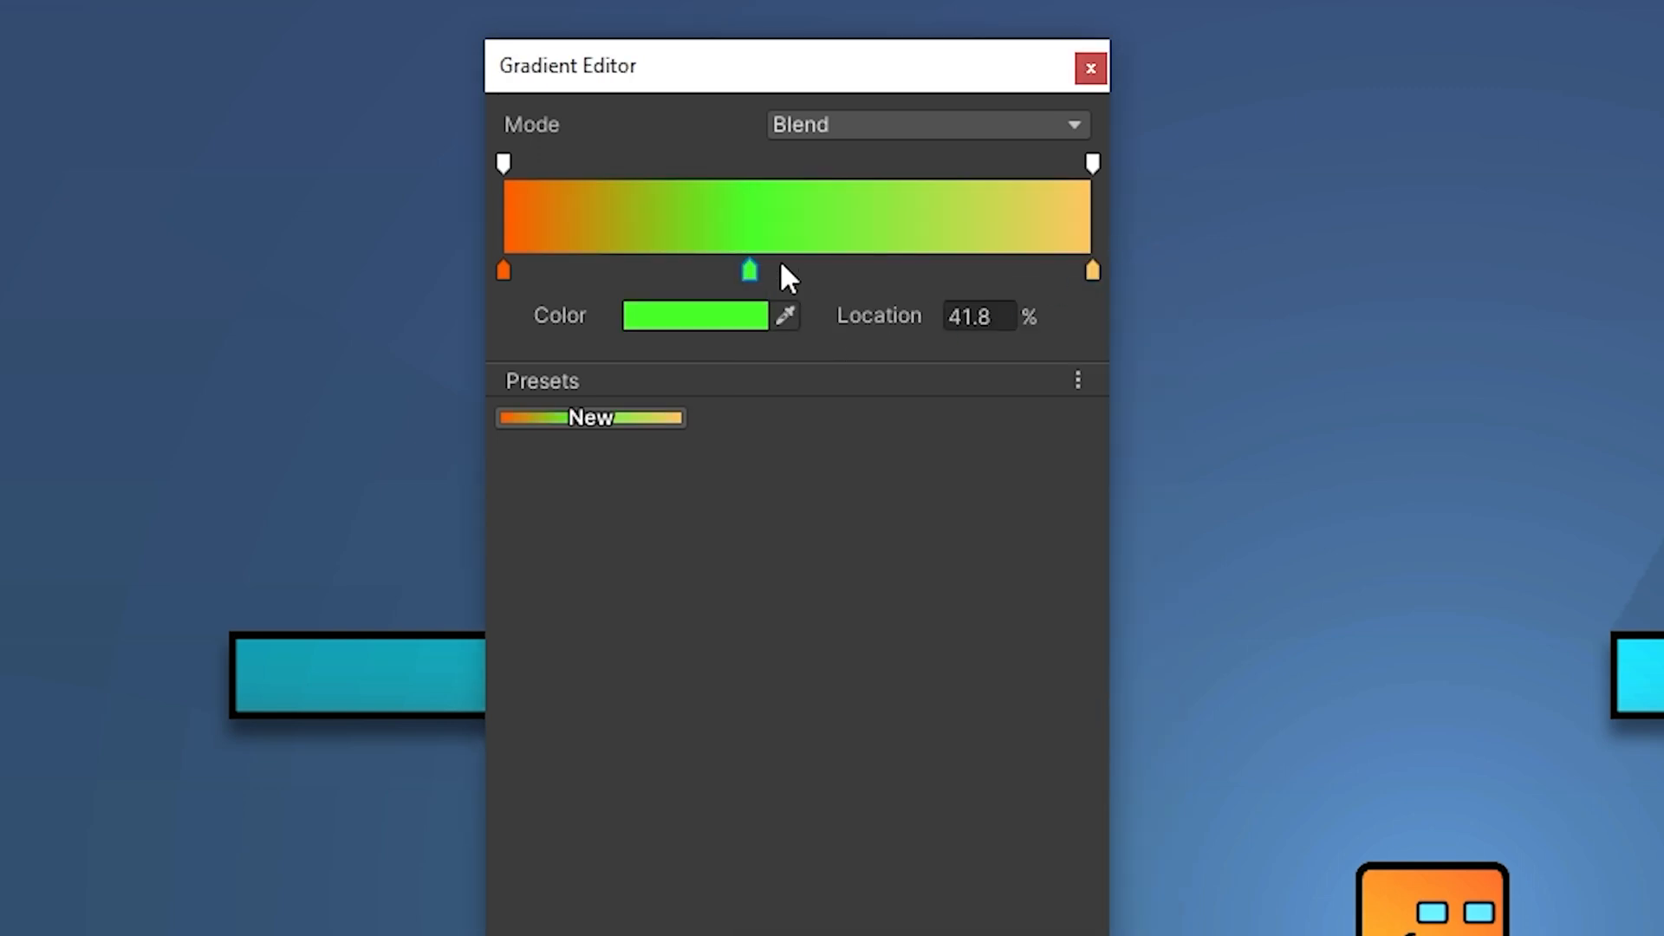
drag(749, 270, 782, 270)
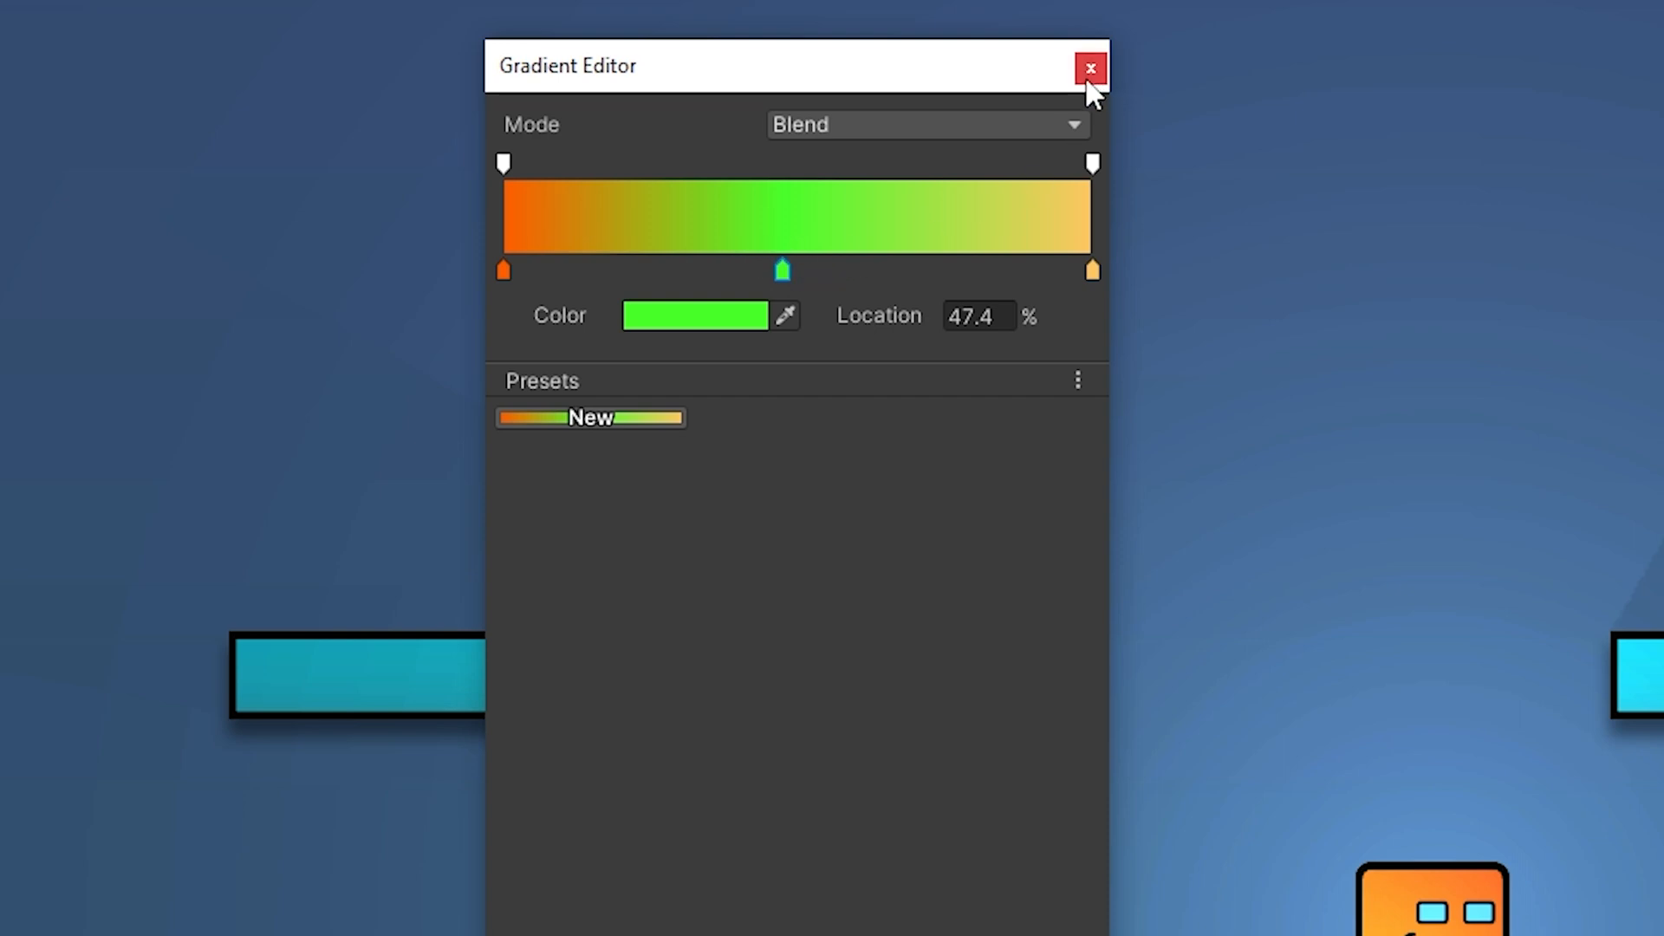
click(926, 125)
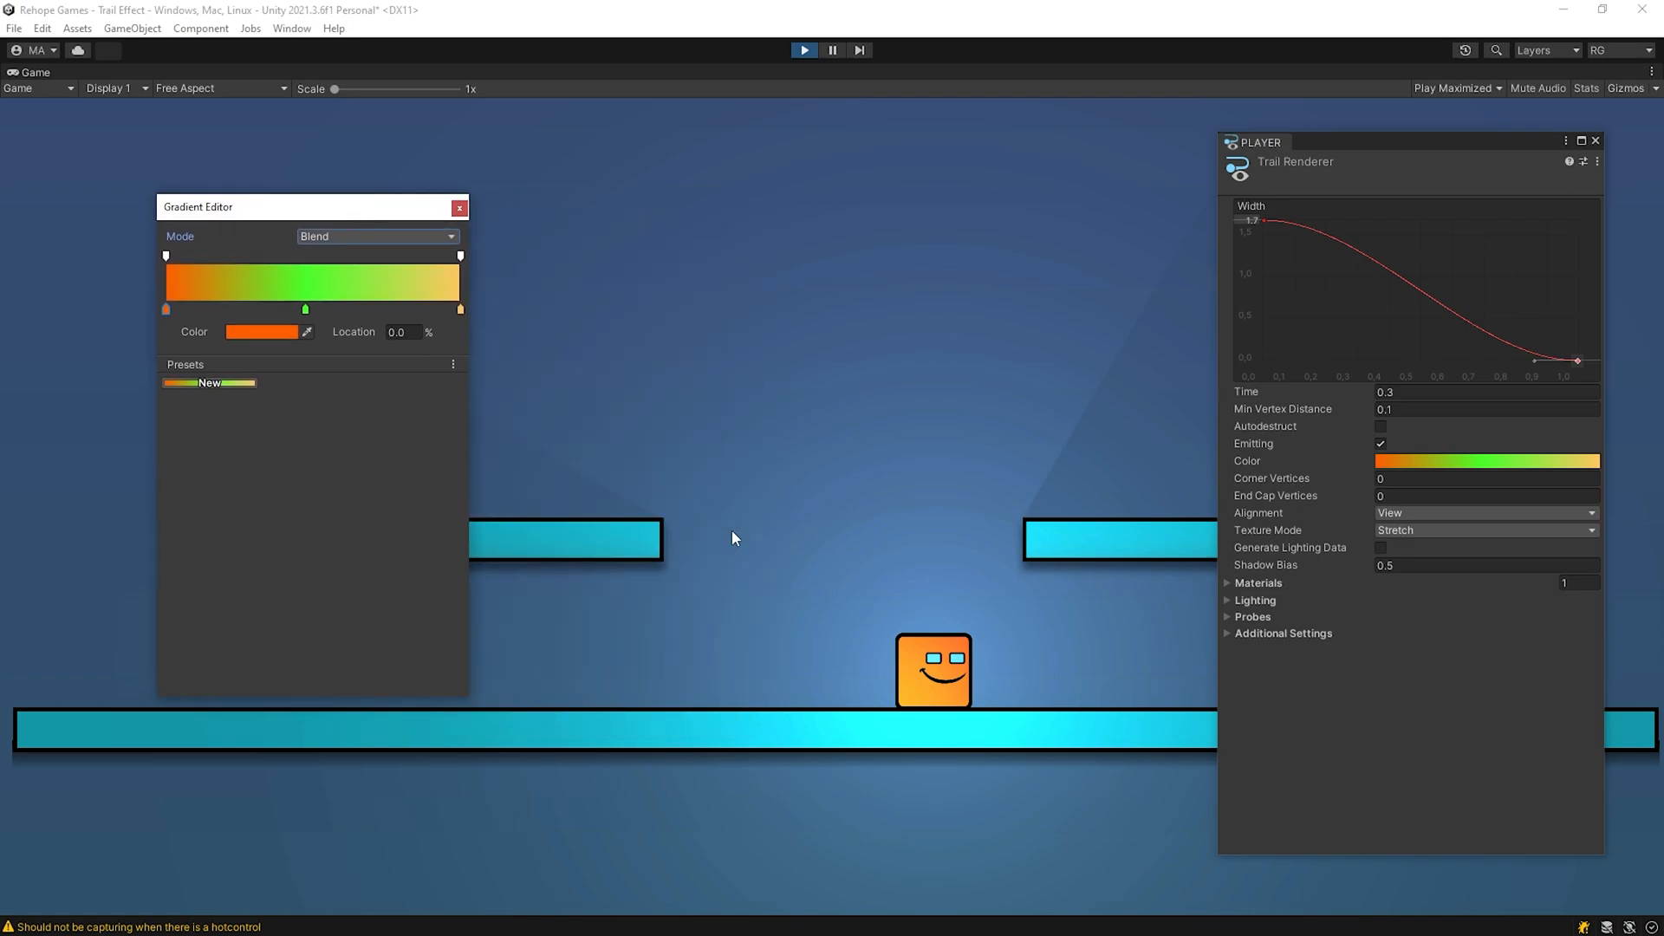
Drop the green key so the gradient blends only from orange to light orange.
click(457, 208)
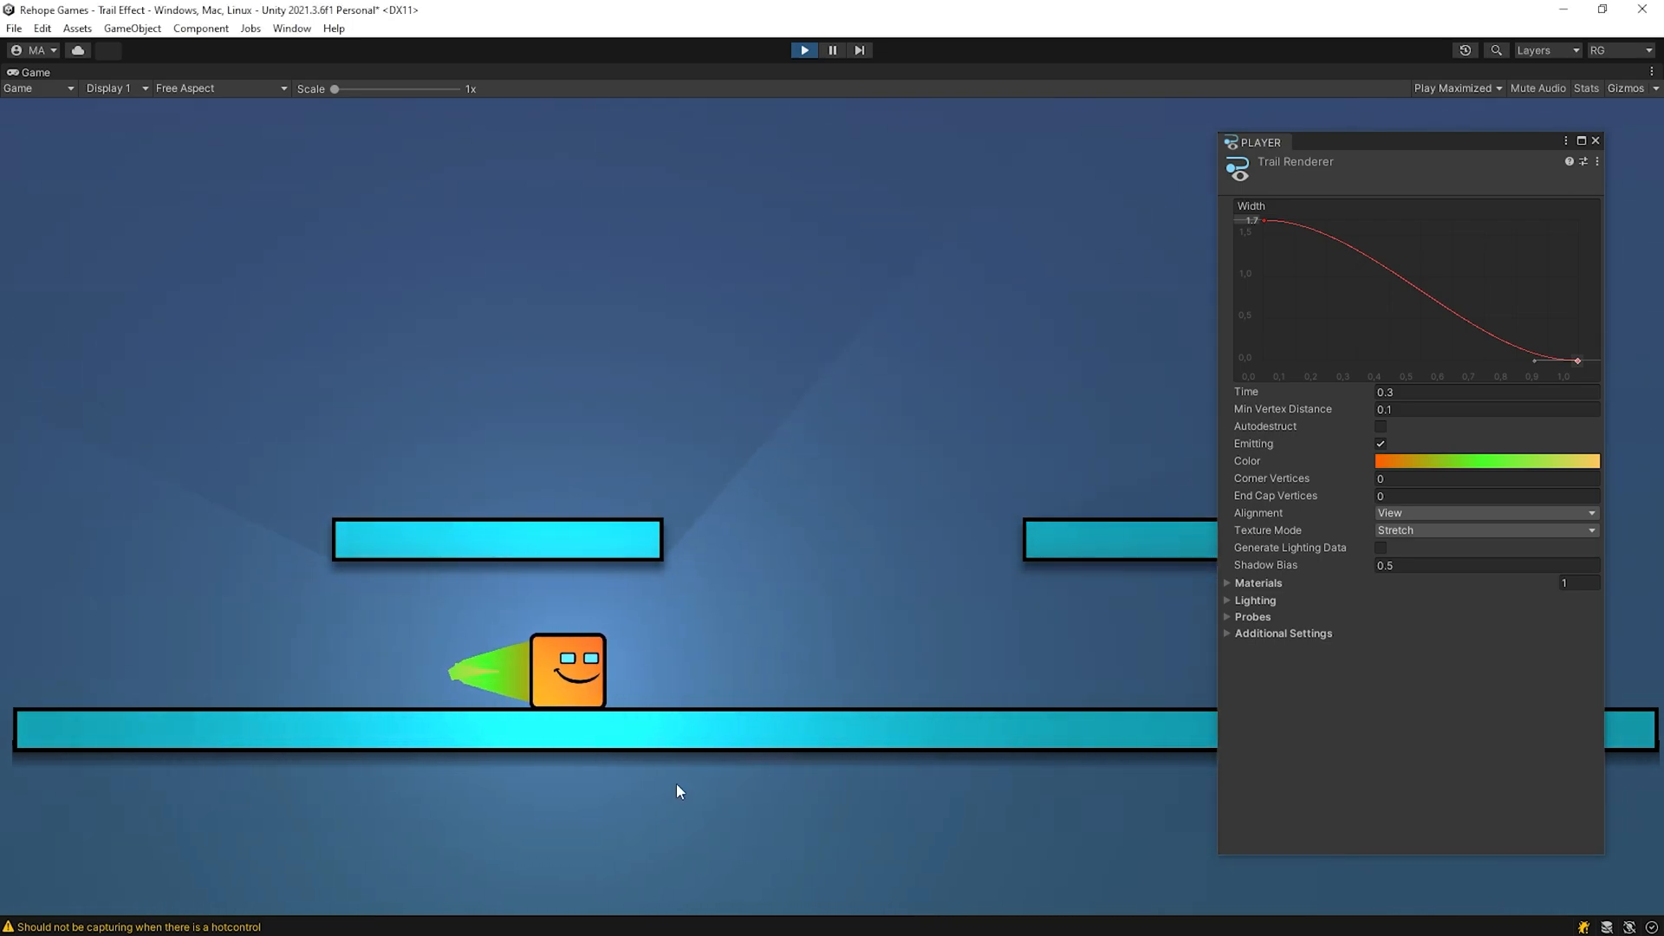
click(1486, 462)
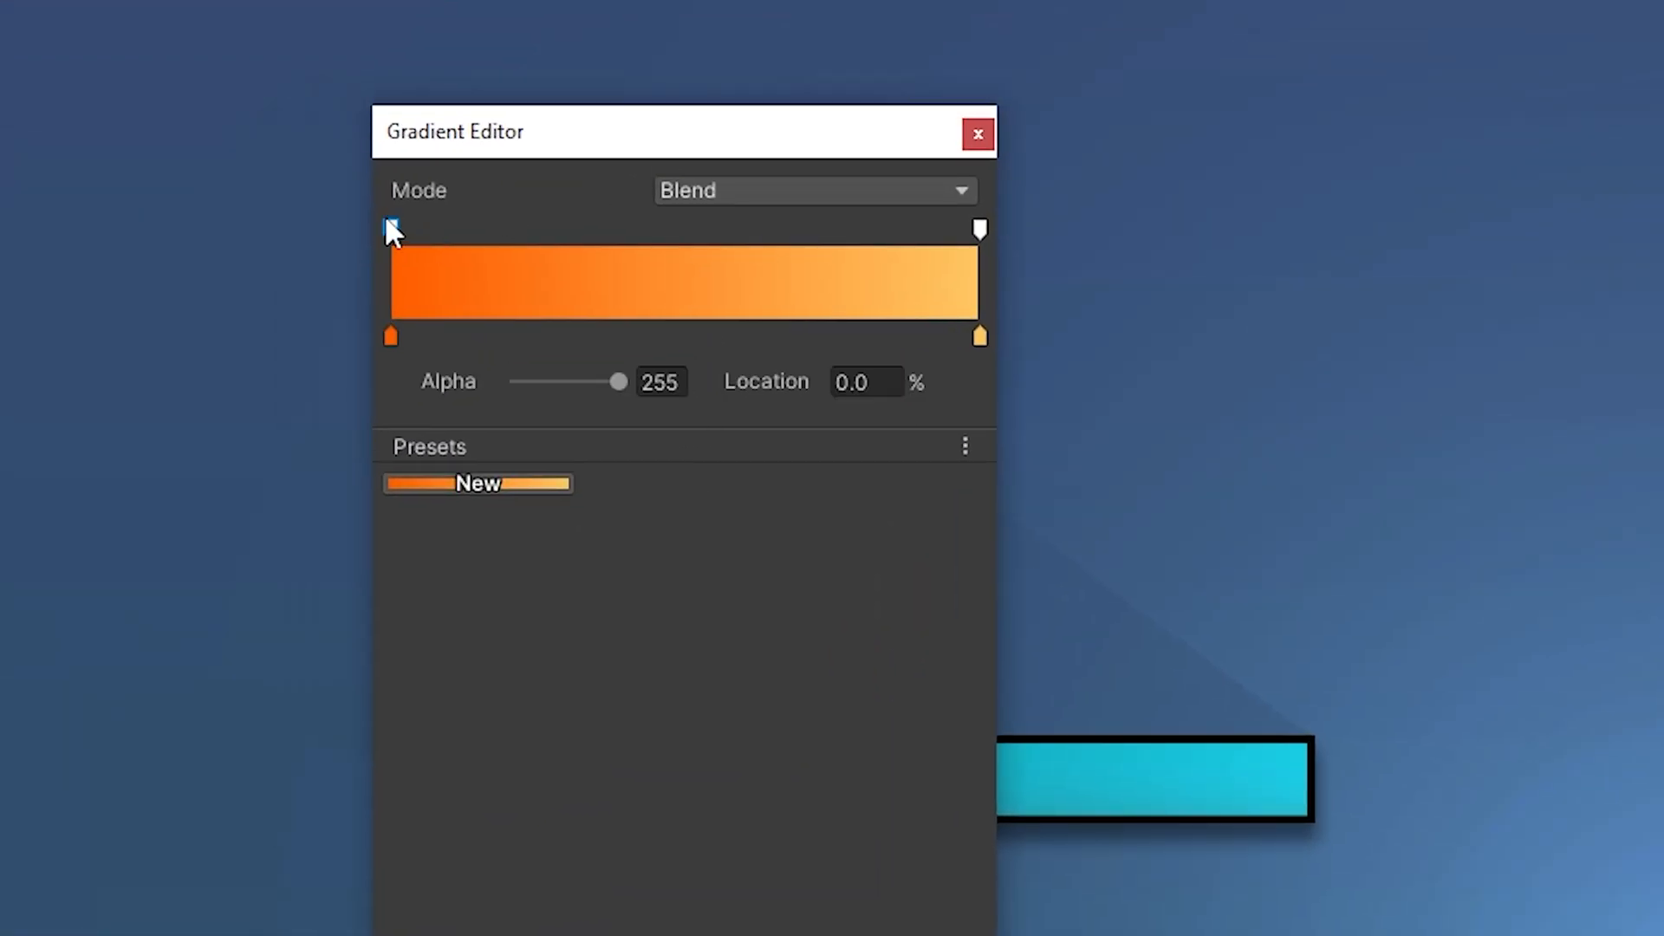
Set the gradient's end alpha key to 0 so the trail fades to transparent.
click(979, 232)
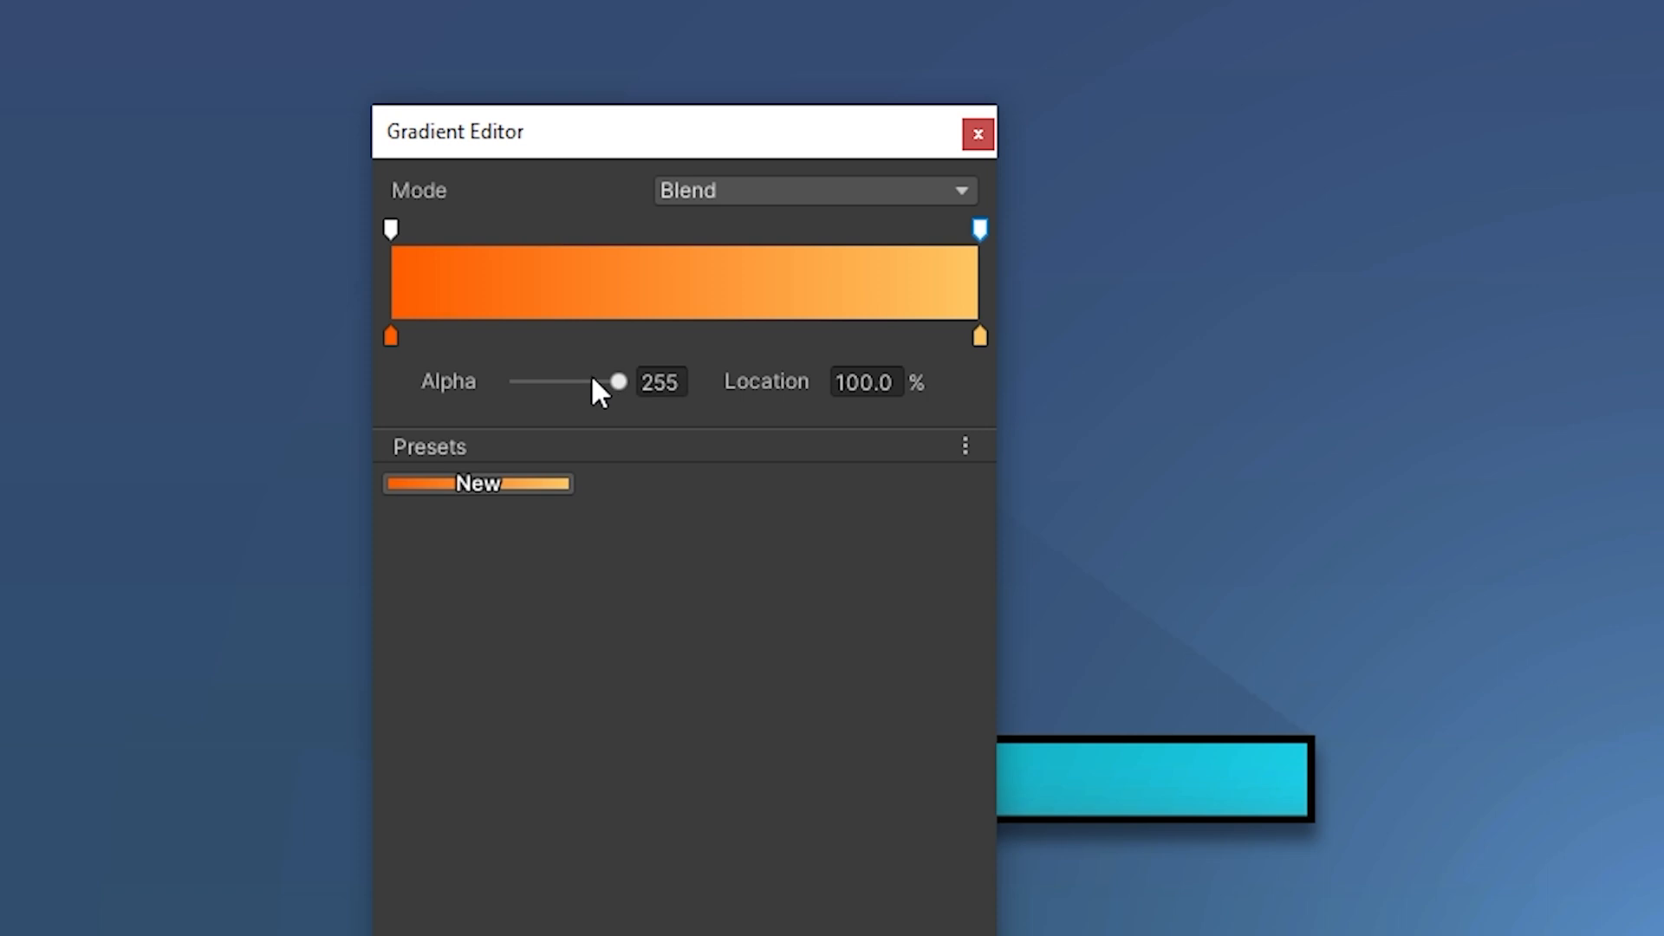
click(980, 135)
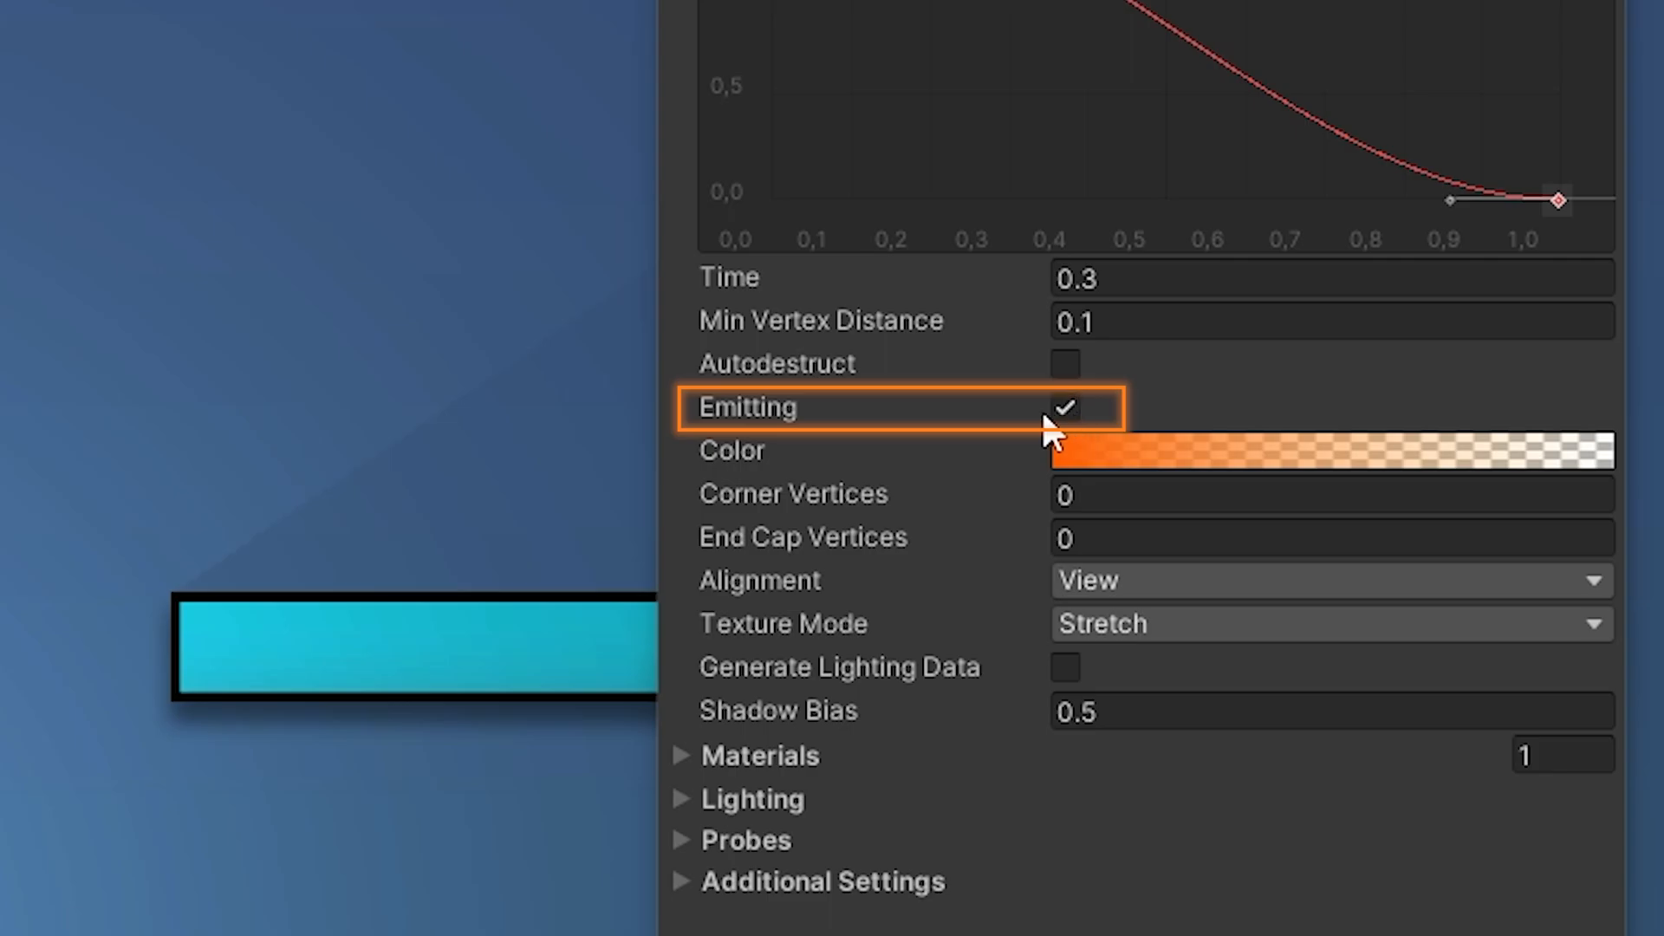
Toggle Emitting off and back on, set Time to 1 and enable Autodestruct.
click(1070, 410)
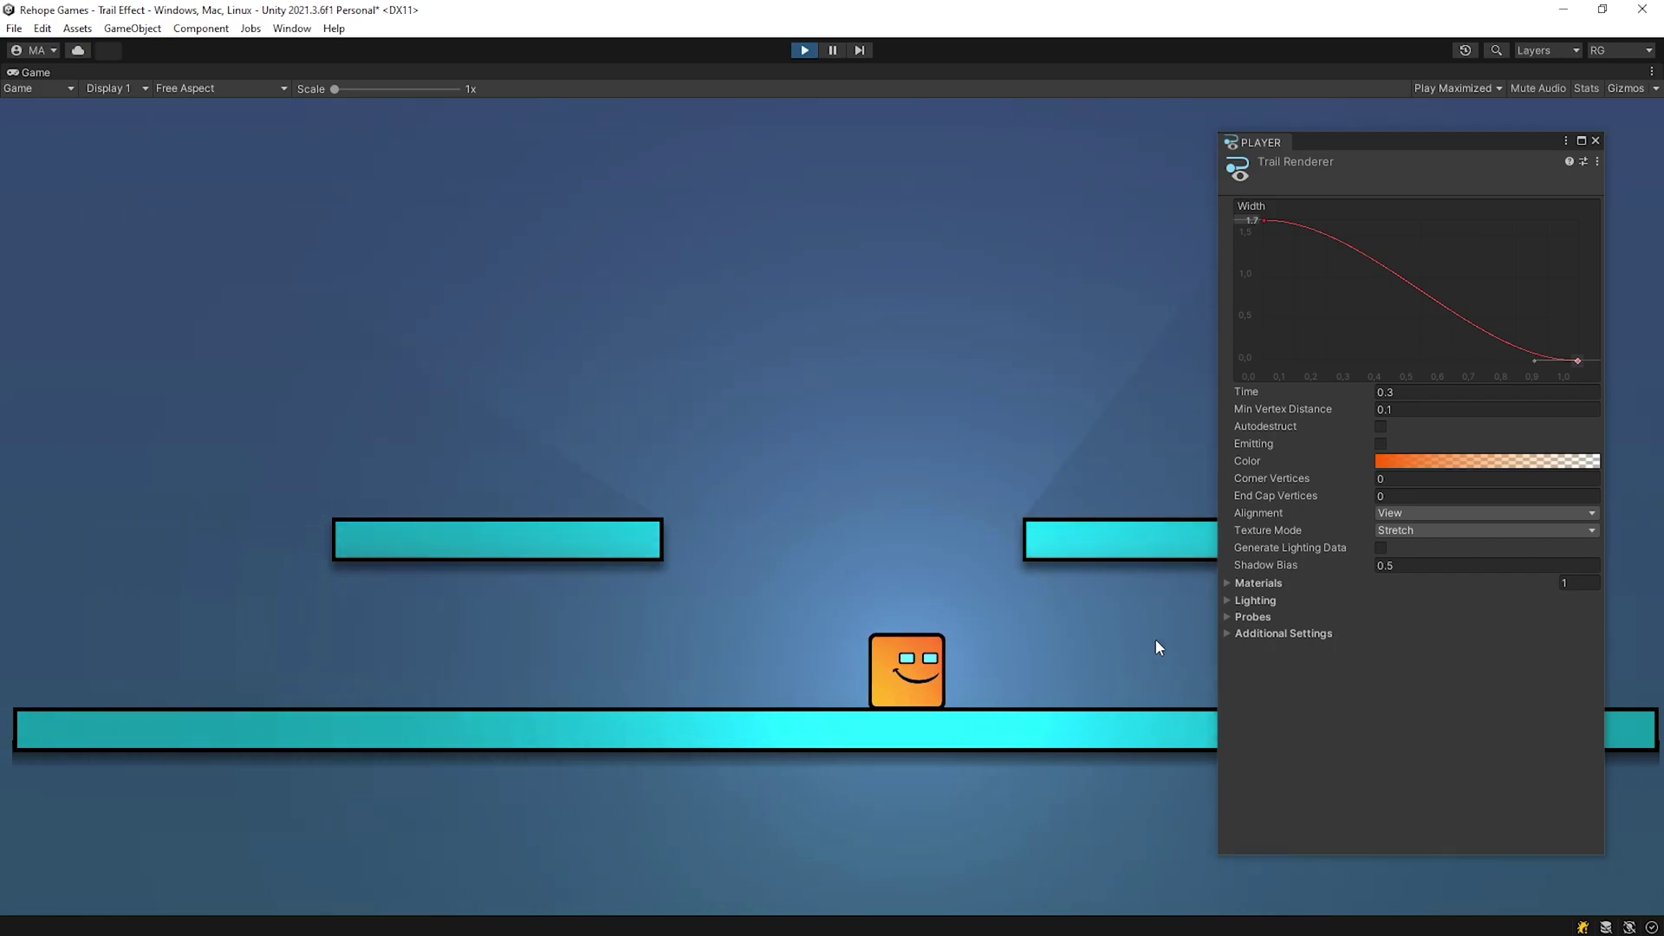
click(1380, 444)
text(1)
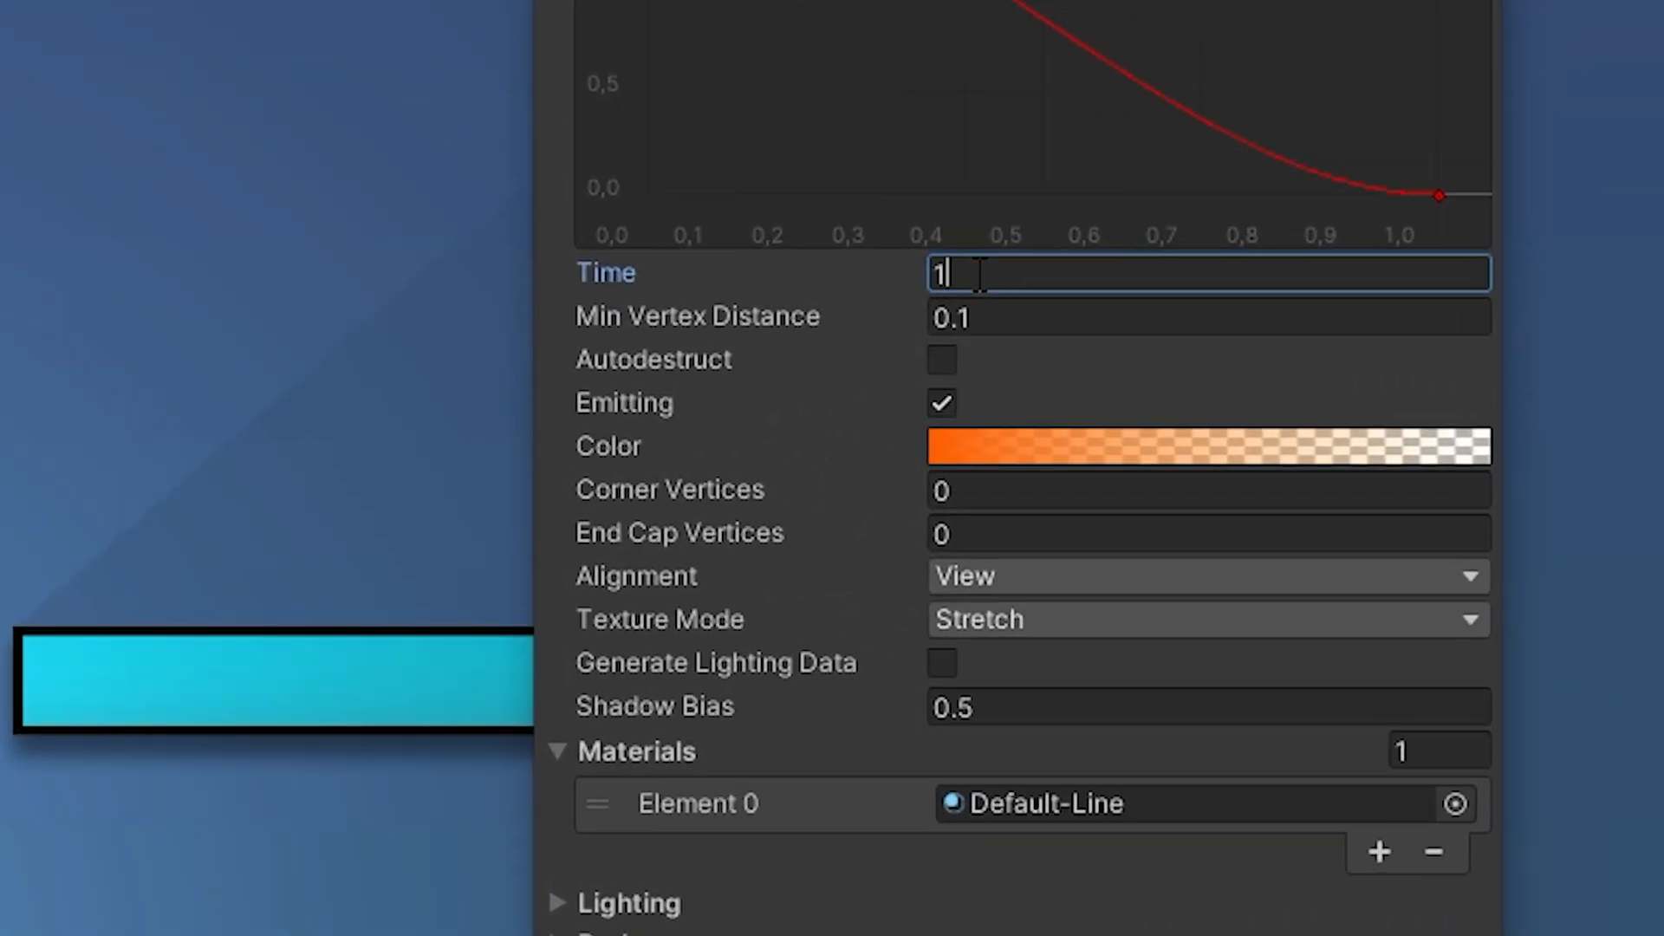
click(940, 360)
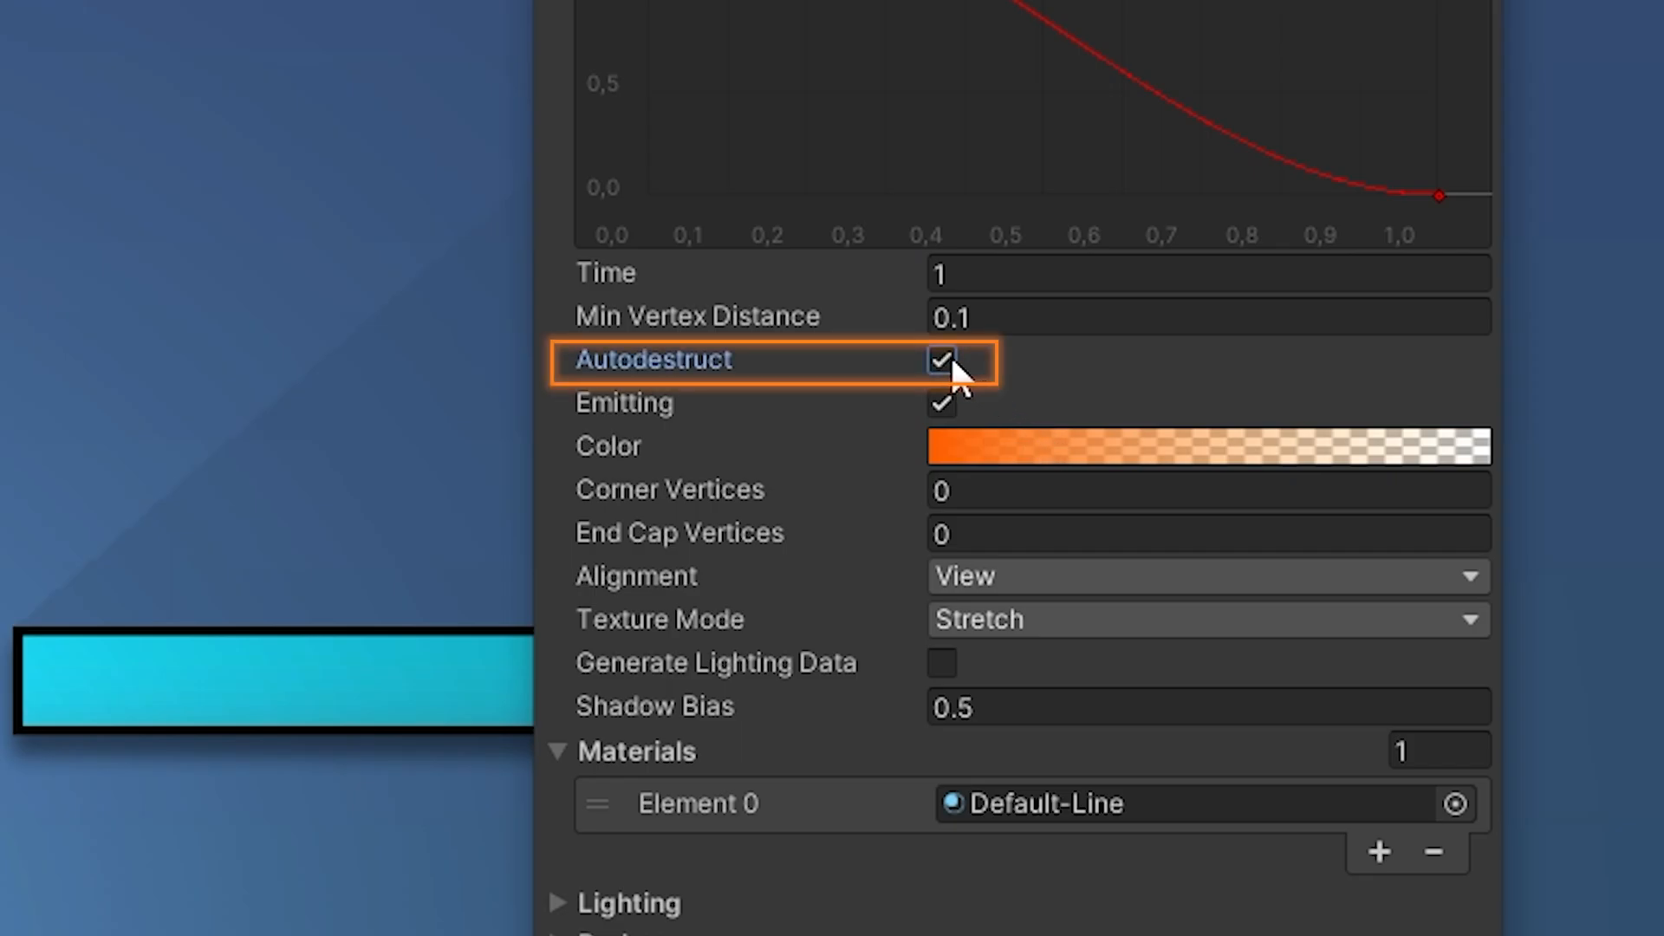